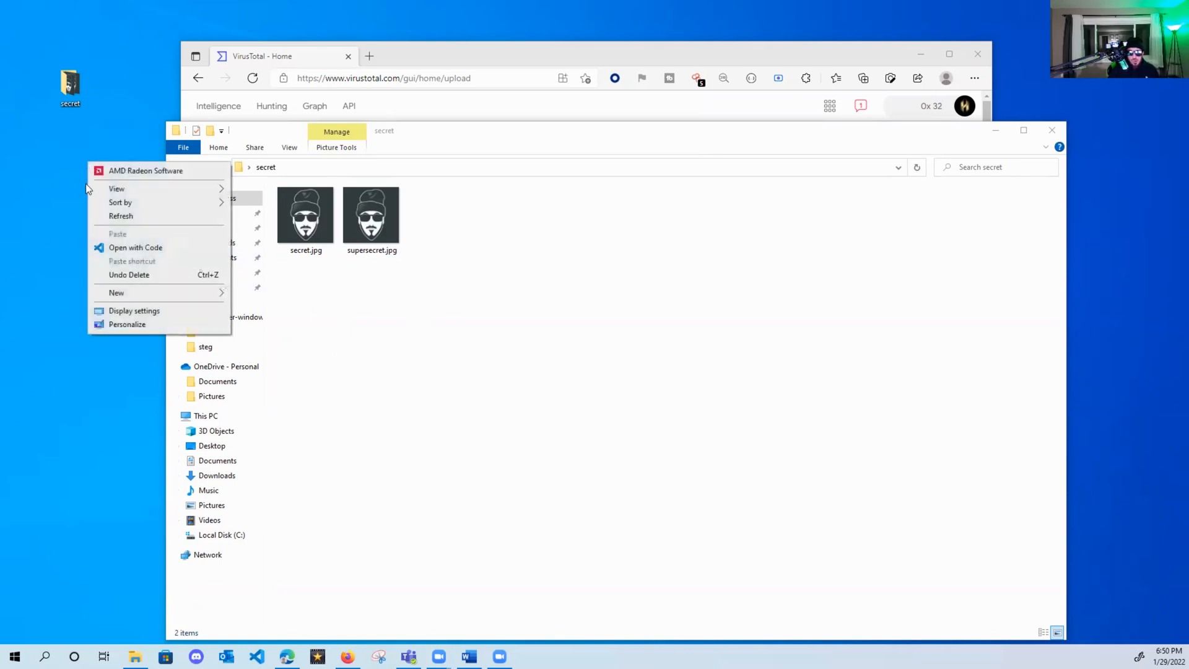
View secret.jpg's Details properties, noting its 29.8 KB size.
{"action": "left_click", "coordinate": [116, 293]}
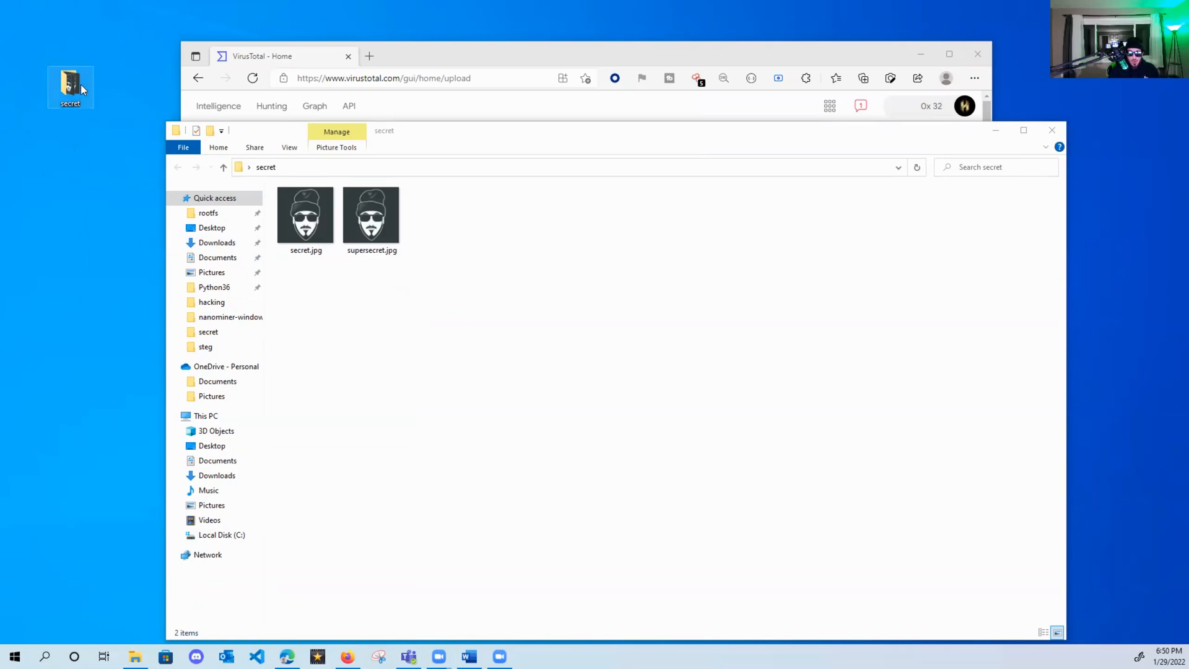
{"action": "left_click", "coordinate": [305, 216]}
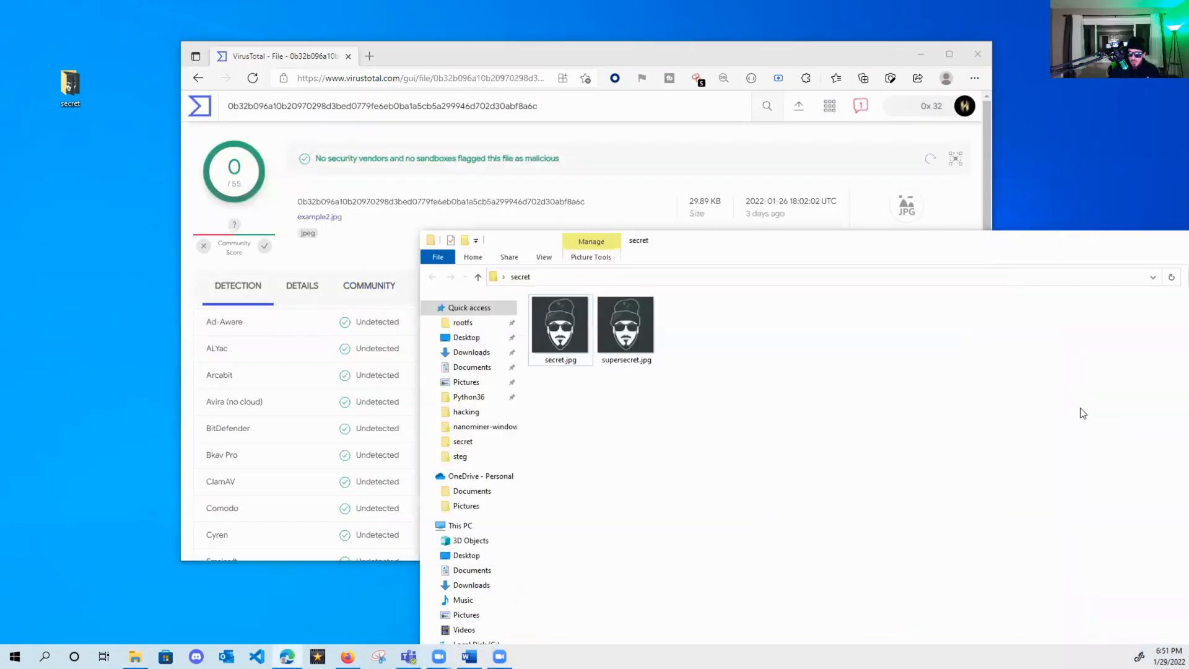
{"action": "right_click", "coordinate": [560, 326]}
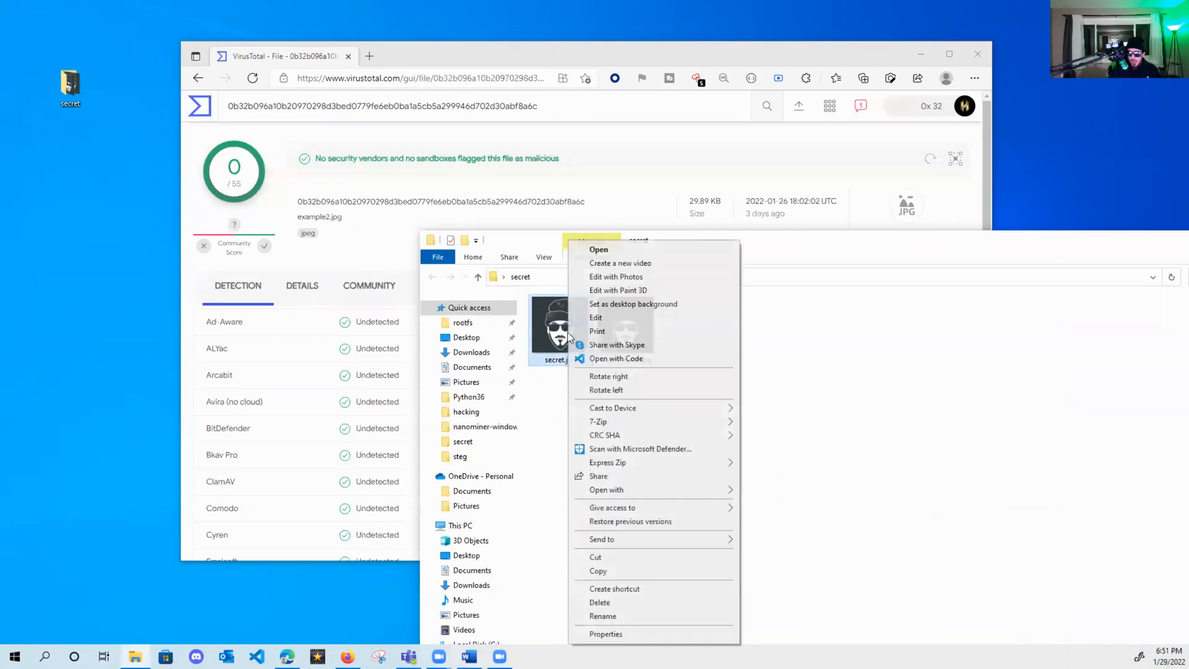
{"action": "left_click", "coordinate": [605, 633]}
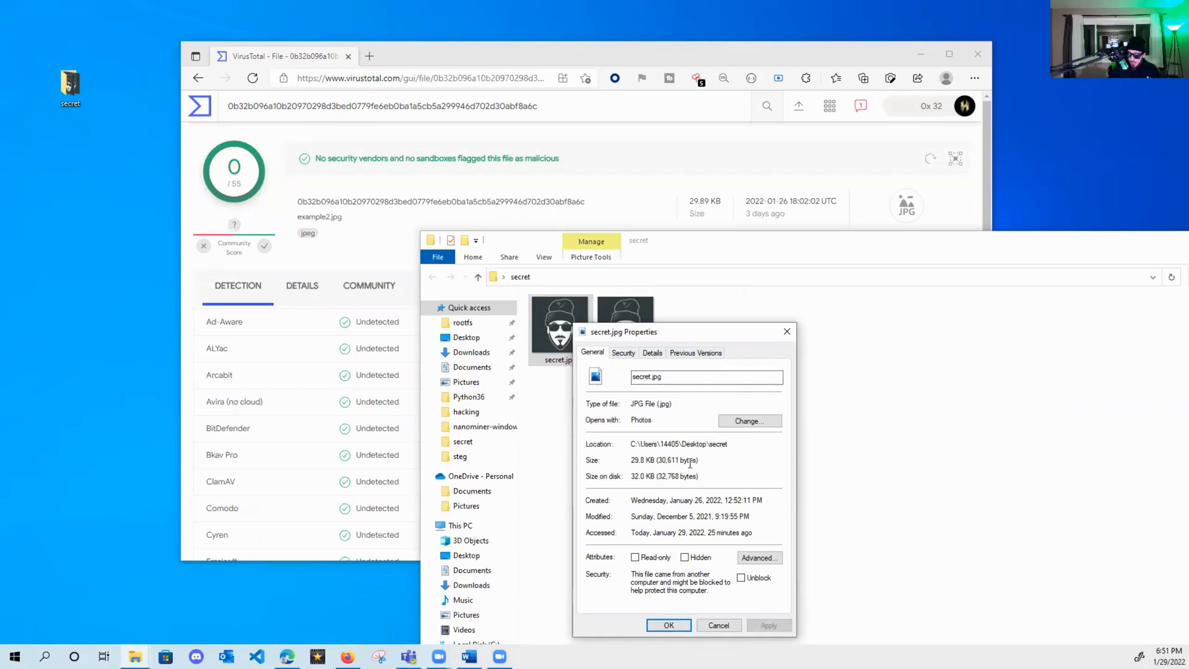
{"action": "left_click", "coordinate": [651, 352]}
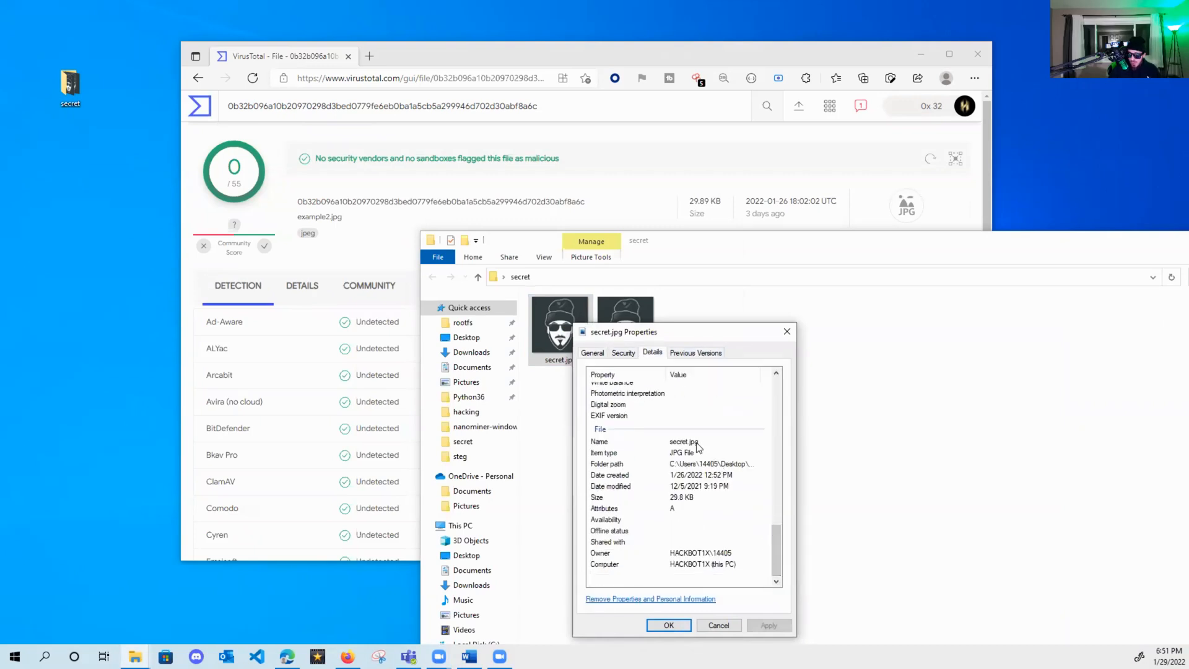
{"action": "left_click", "coordinate": [607, 541]}
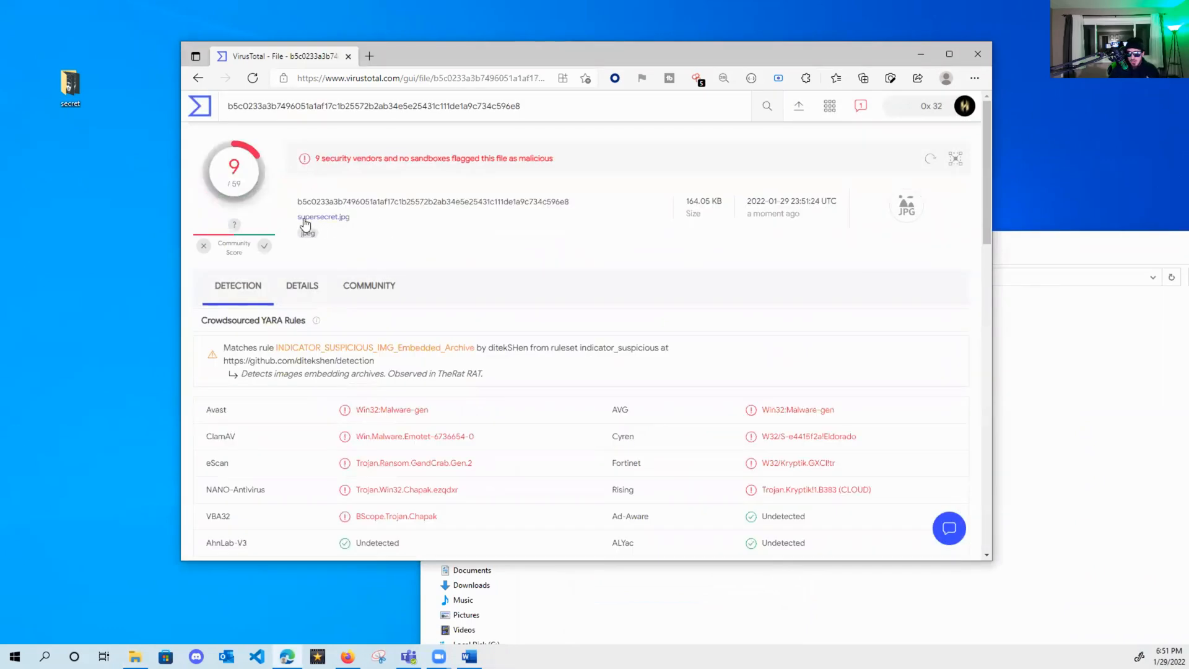
{"action": "mouse_move", "coordinate": [416, 532]}
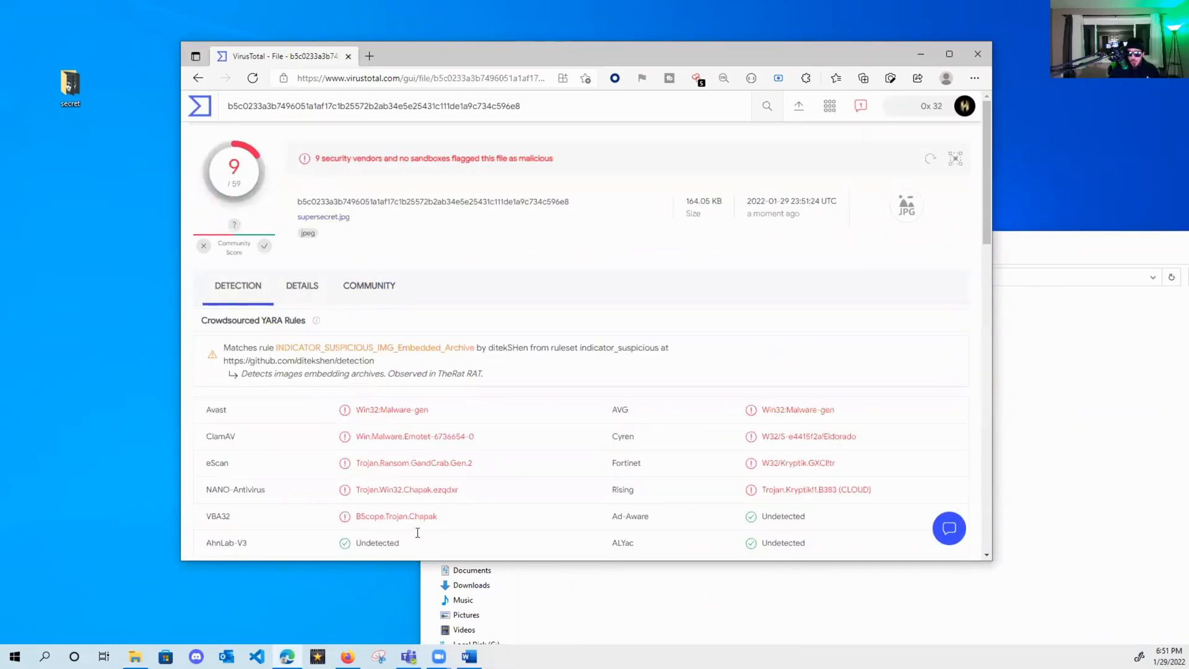
{"action": "mouse_move", "coordinate": [517, 374]}
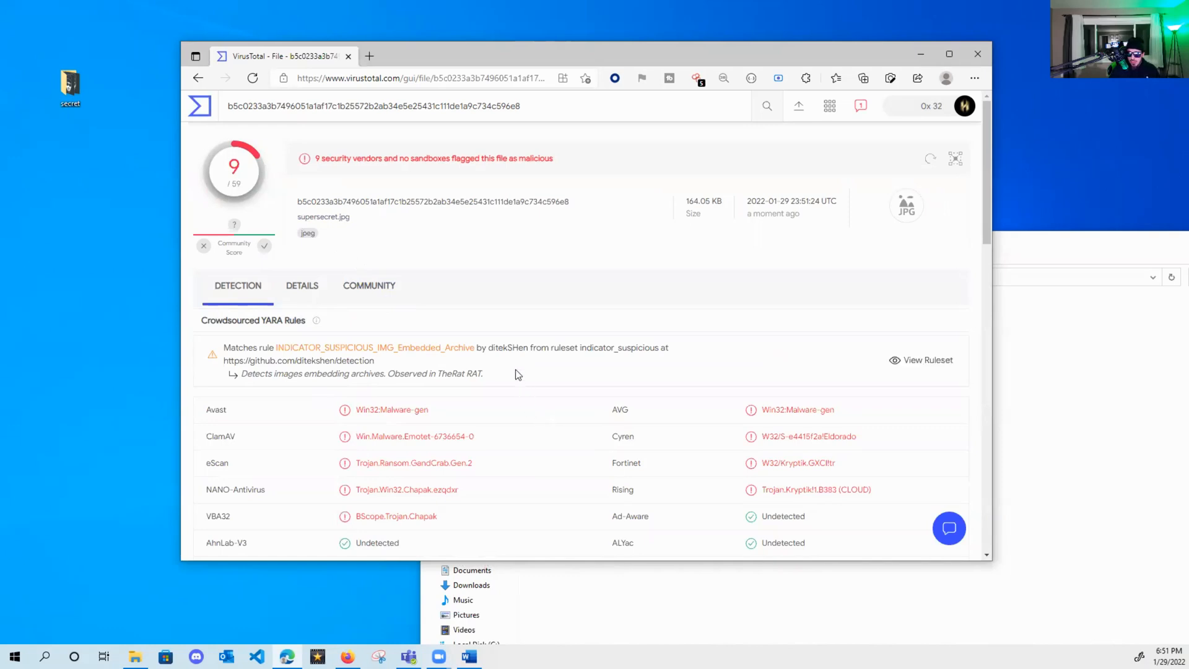
{"action": "mouse_move", "coordinate": [1036, 392]}
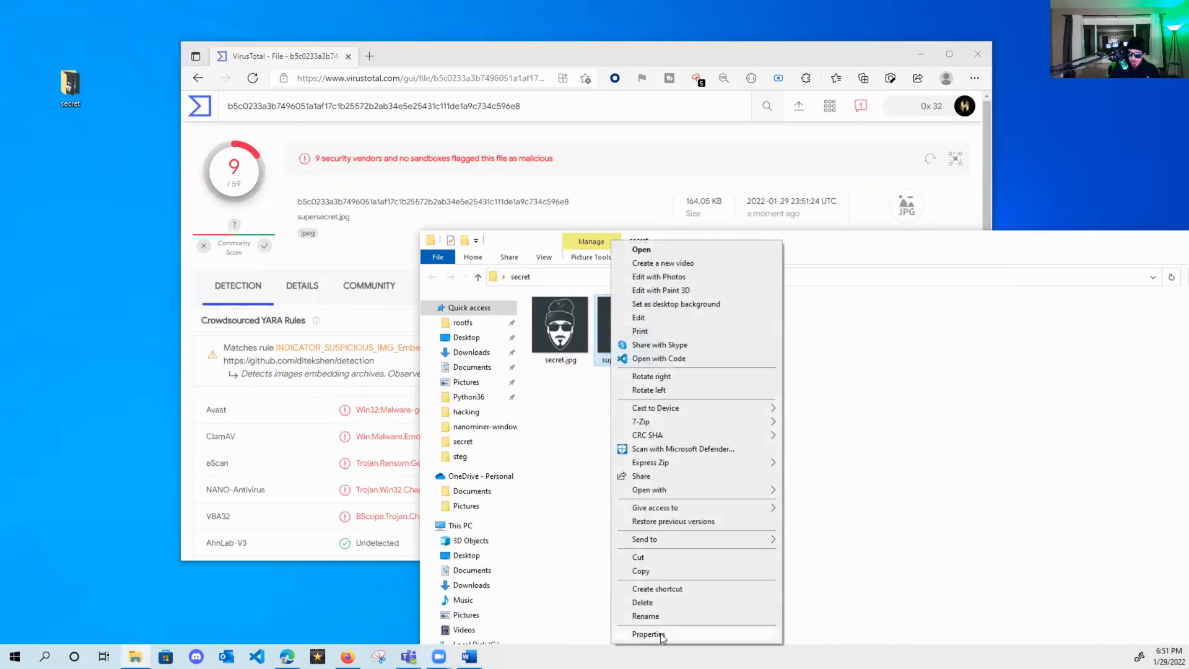
View supersecret.jpg's Details properties showing 164 KB, then close them.
{"action": "left_click", "coordinate": [648, 634]}
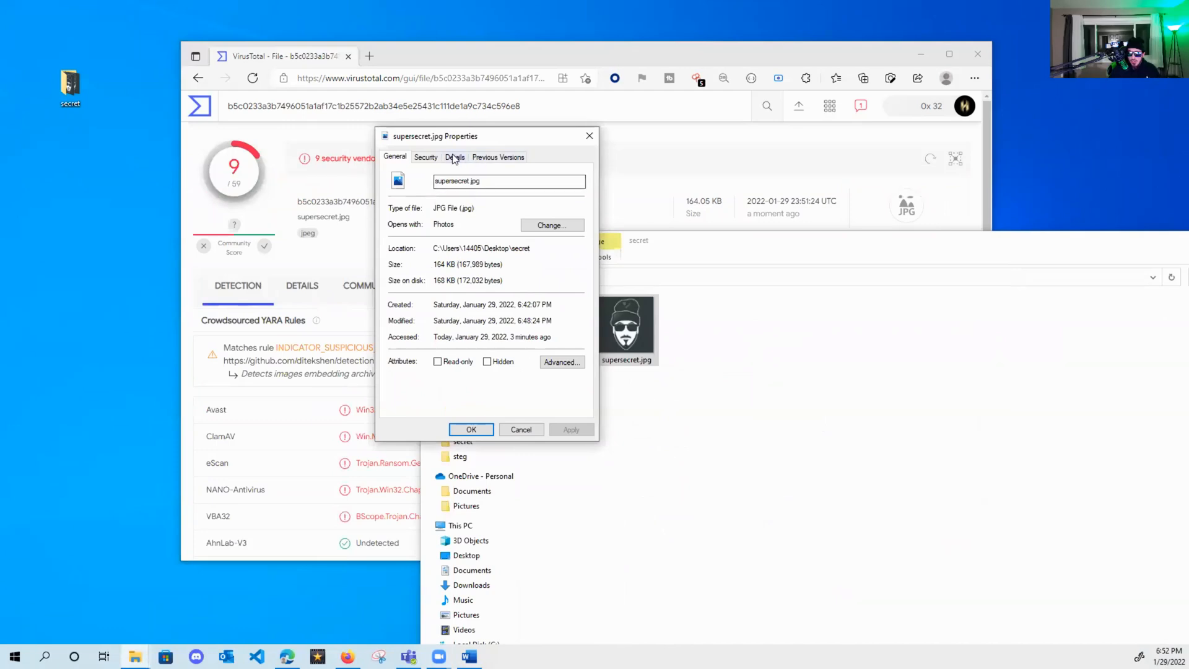
{"action": "left_click", "coordinate": [454, 156]}
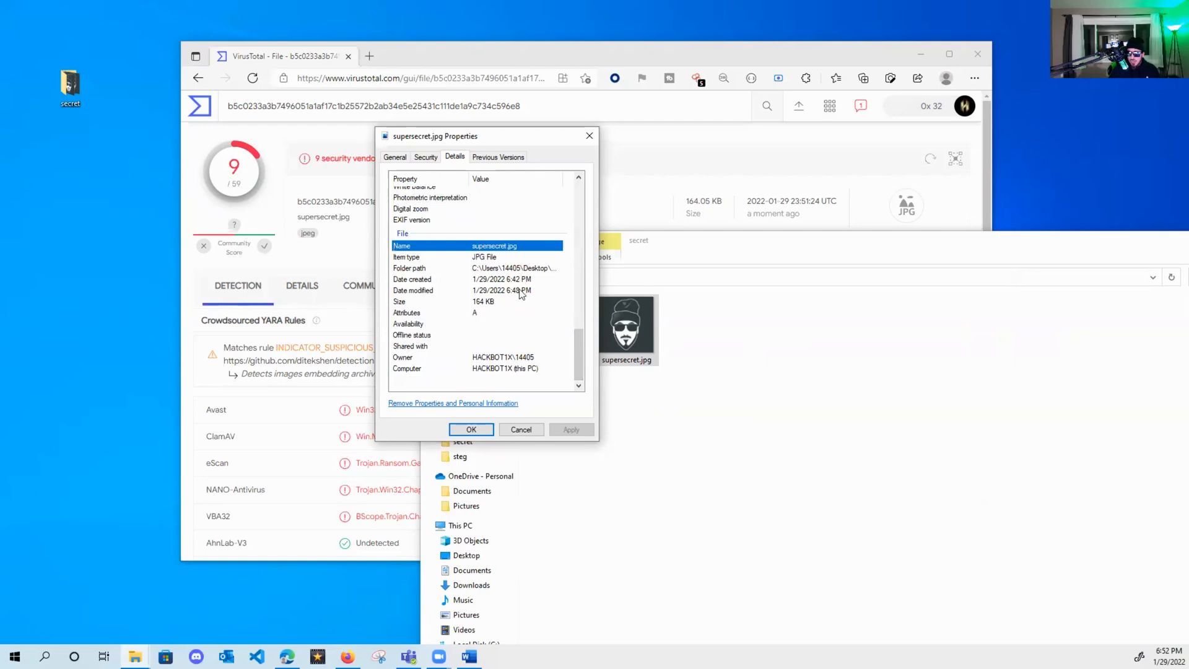
{"action": "left_click", "coordinate": [476, 300]}
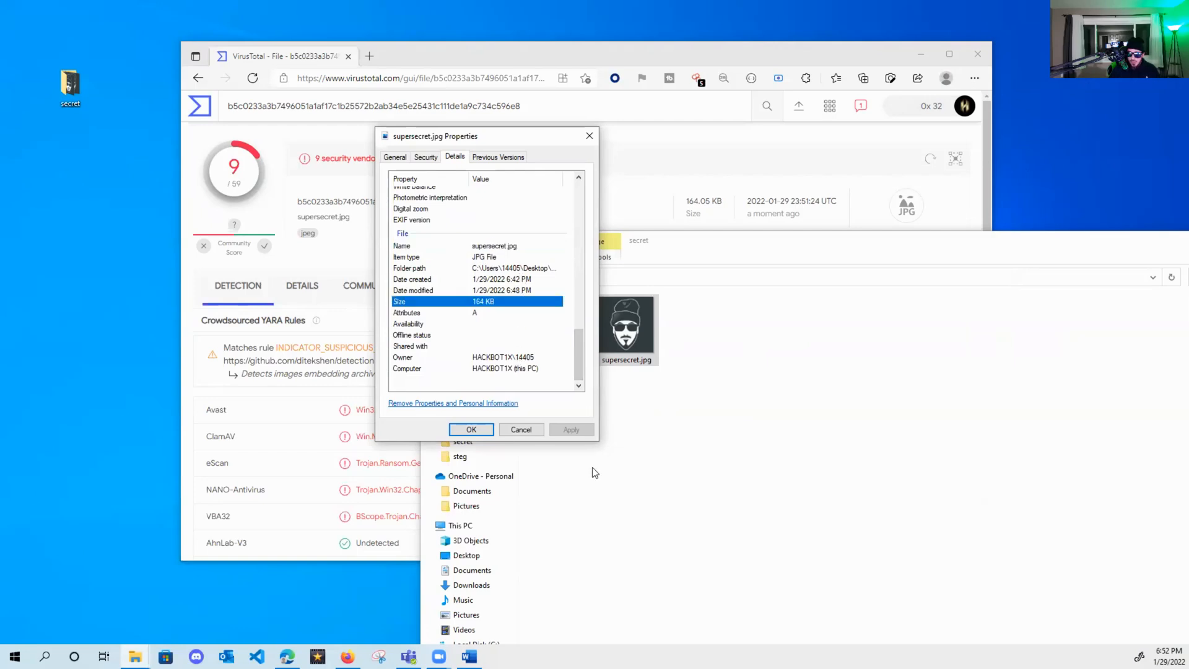
{"action": "left_click", "coordinate": [471, 429]}
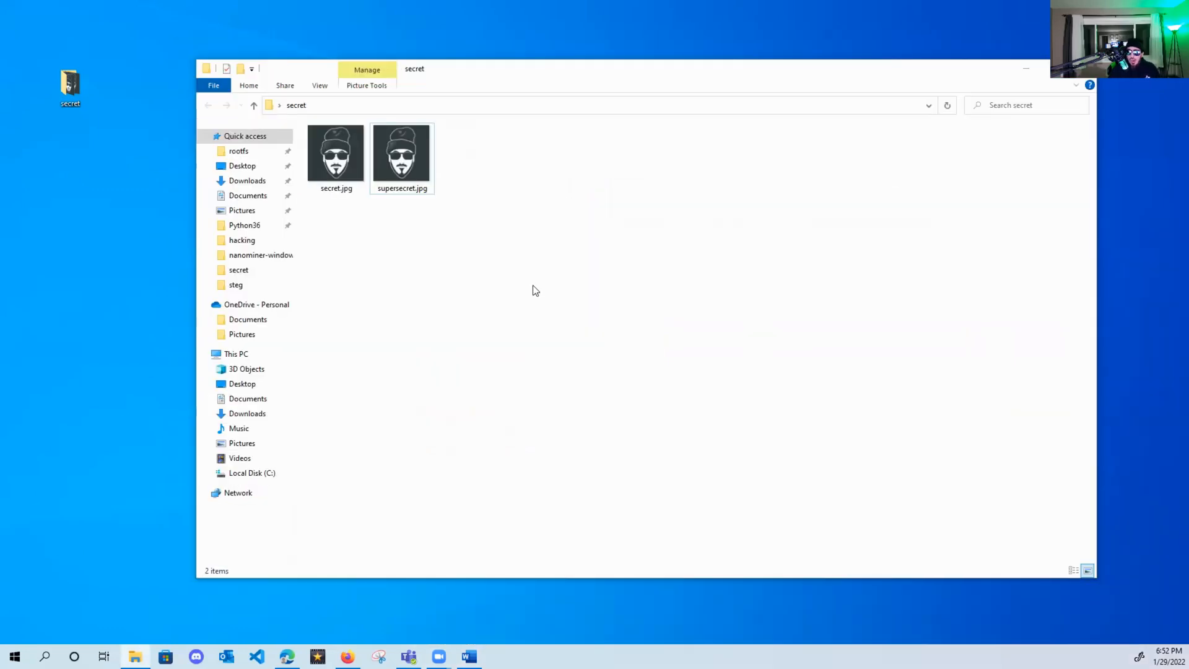
Create a new text document named passwords.txt in the secret folder.
{"action": "left_click", "coordinate": [336, 156]}
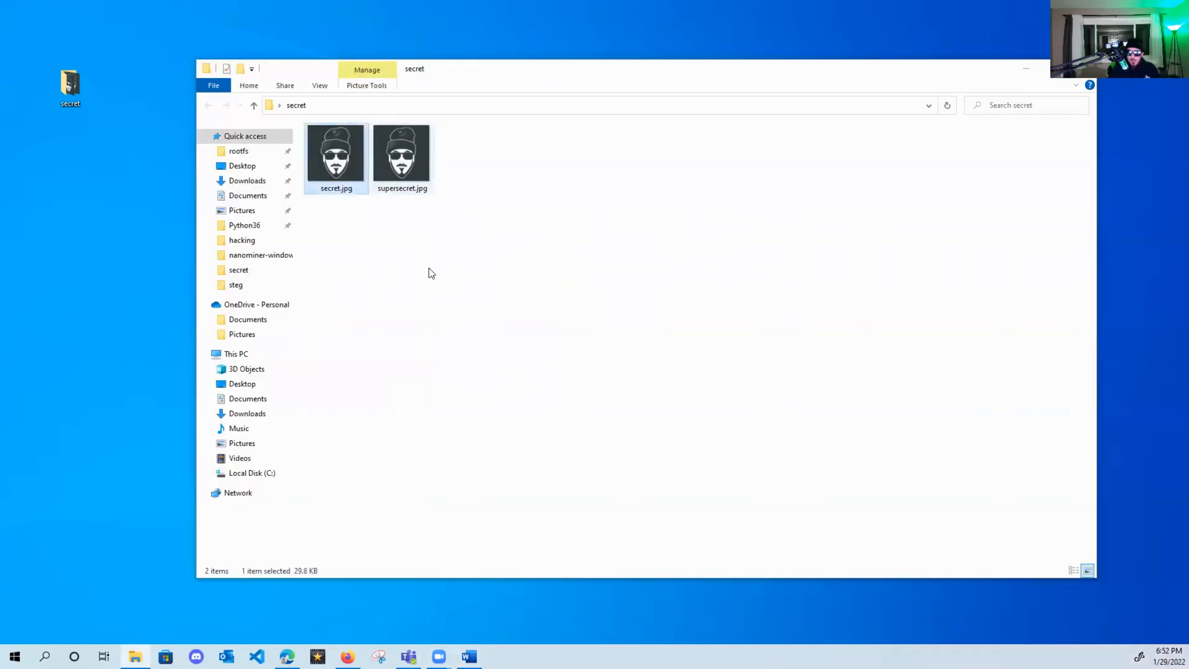
{"action": "left_click", "coordinate": [70, 83]}
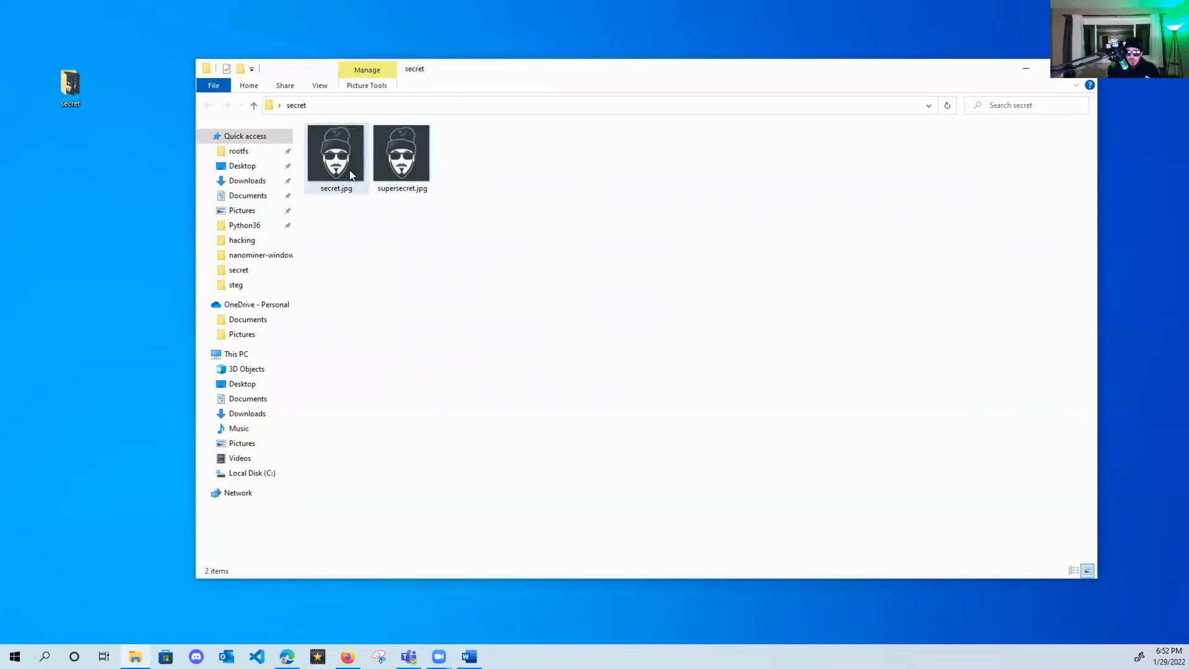
{"action": "left_click", "coordinate": [335, 155]}
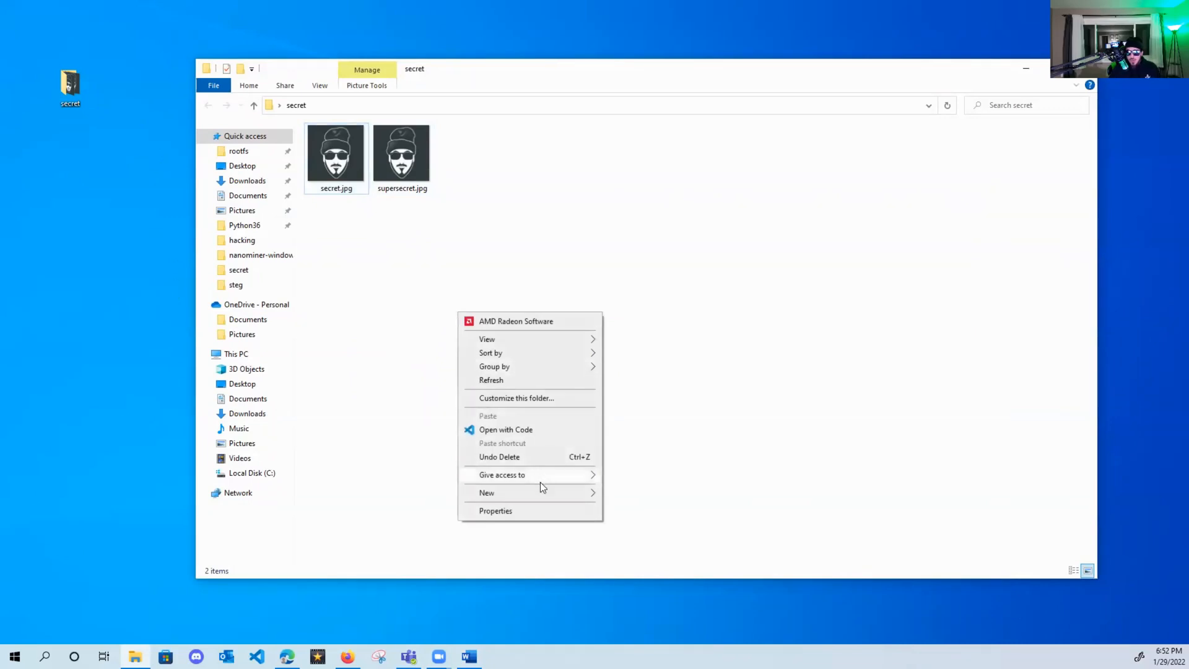
{"action": "left_click", "coordinate": [486, 492]}
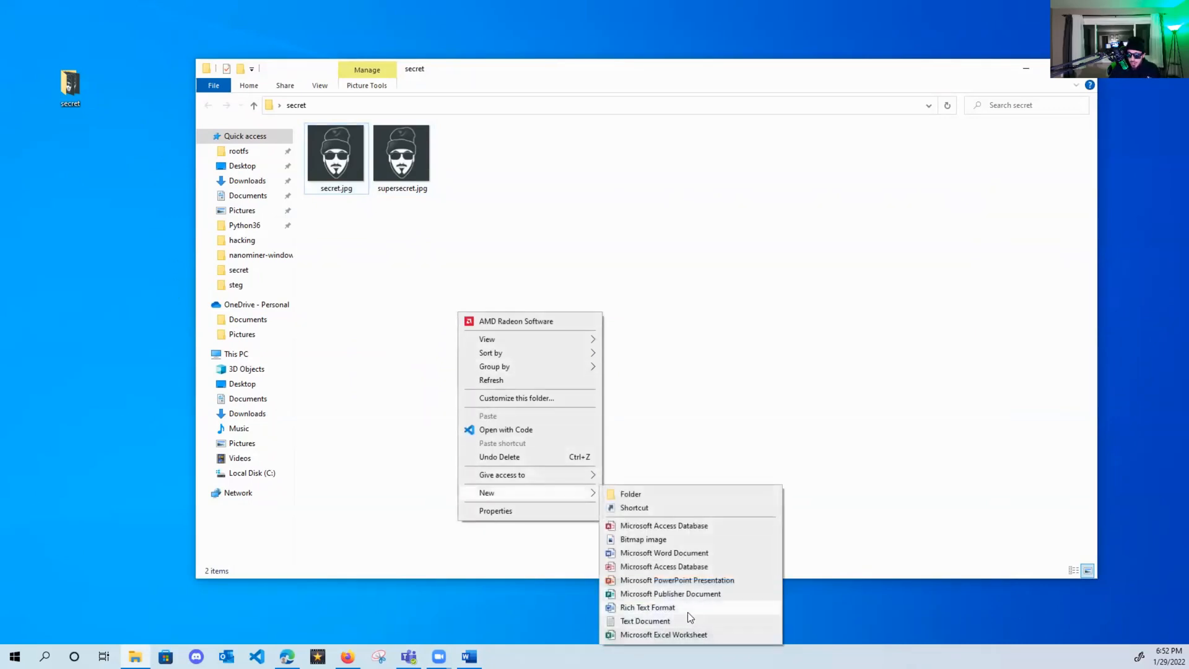
{"action": "left_click", "coordinate": [645, 620]}
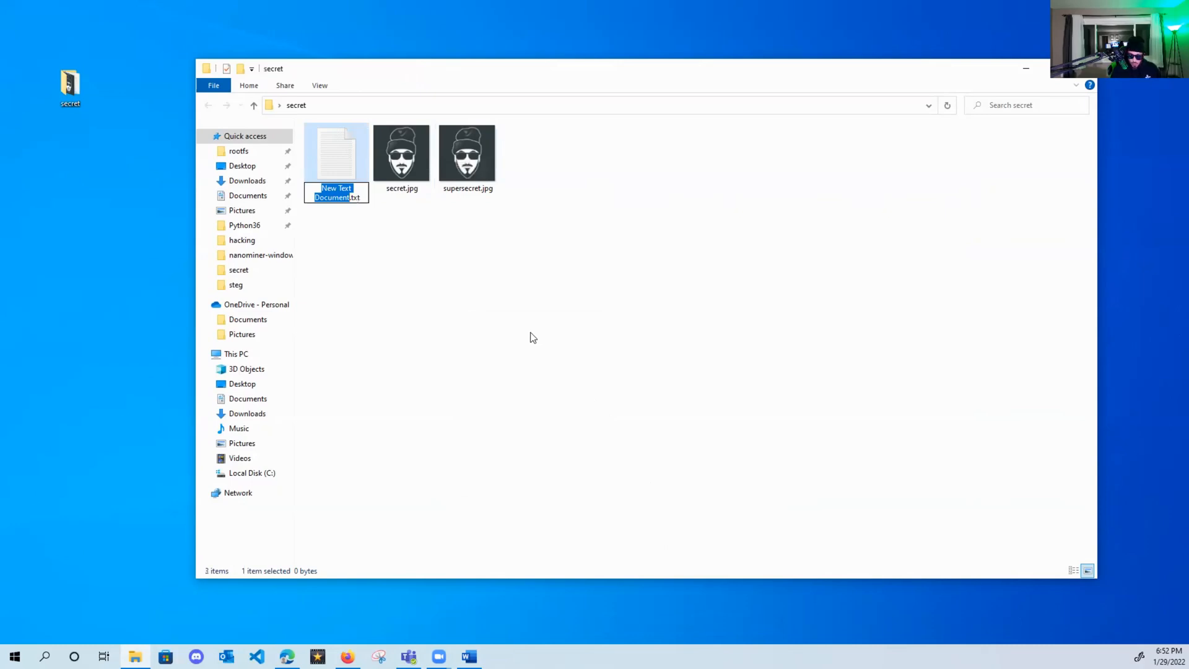
{"action": "type", "text": "passwords"}
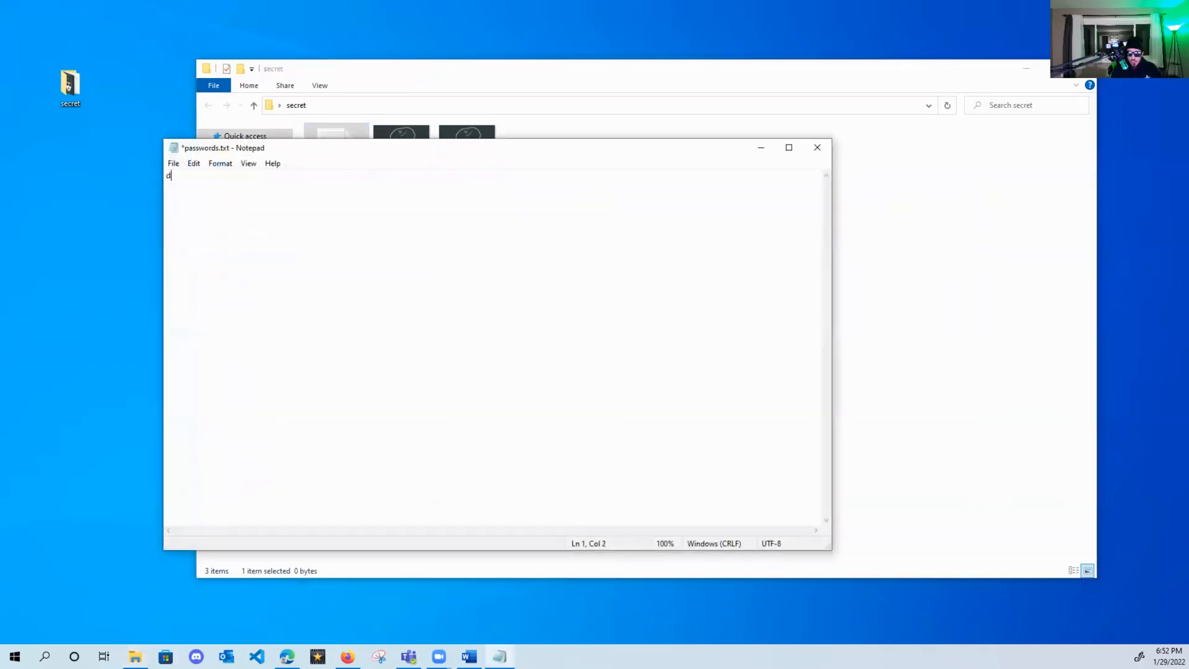
Fill passwords.txt with lines of random characters in Notepad, save and close it.
{"action": "type", "text": "aksjhdkjashdkjas"}
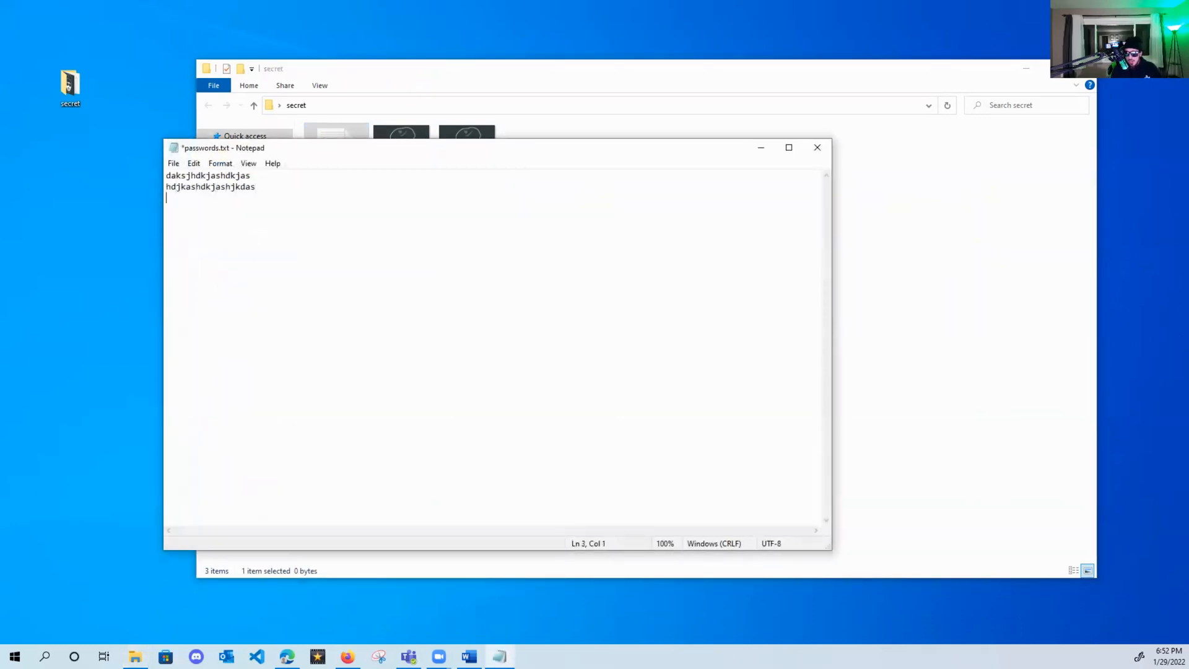
{"action": "type", "text": "dhaskdhkashdkas"}
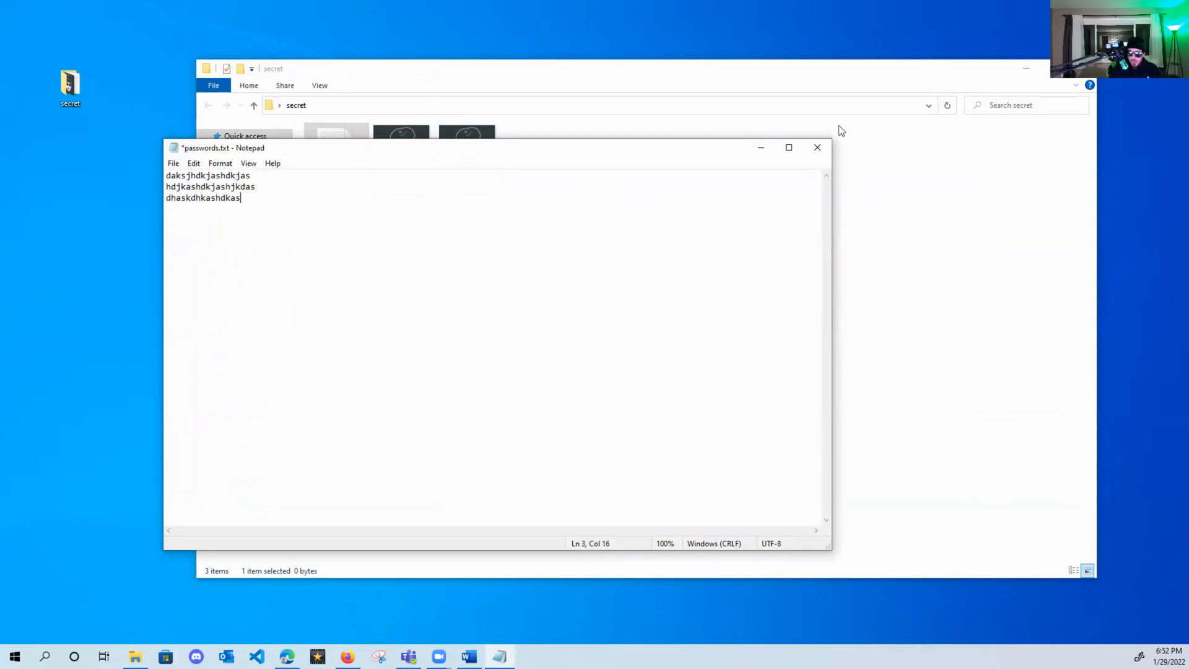
{"action": "left_click", "coordinate": [817, 147]}
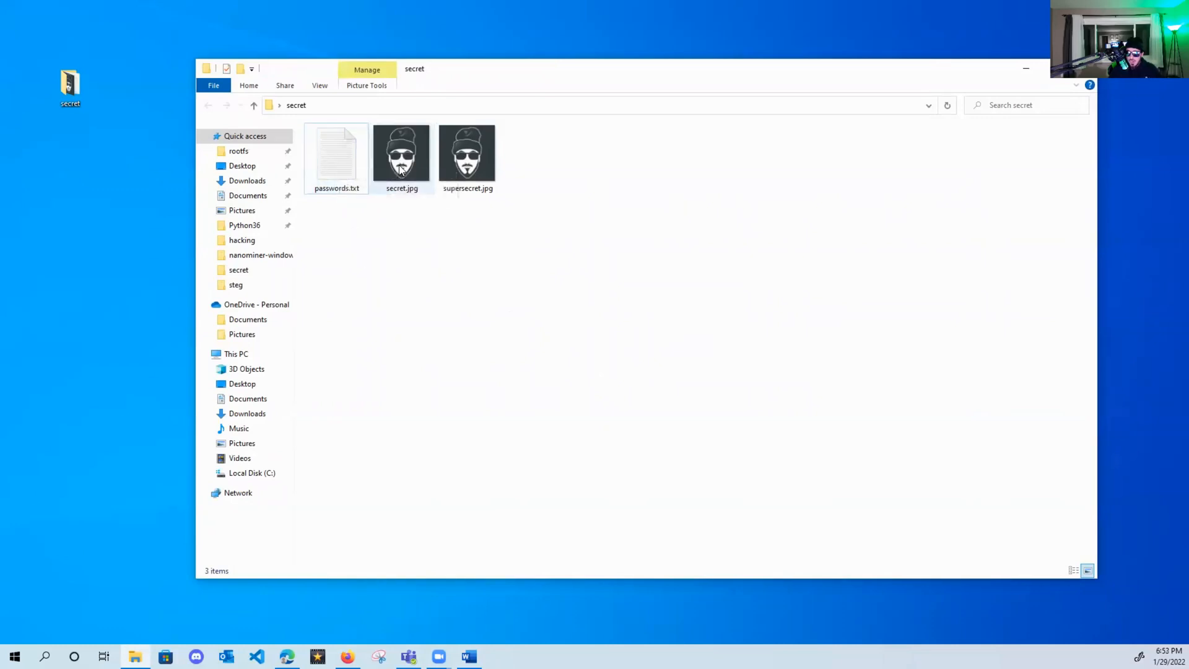
Pack passwords.txt into a passwords.7z archive via the 7-Zip menu.
{"action": "right_click", "coordinate": [335, 152]}
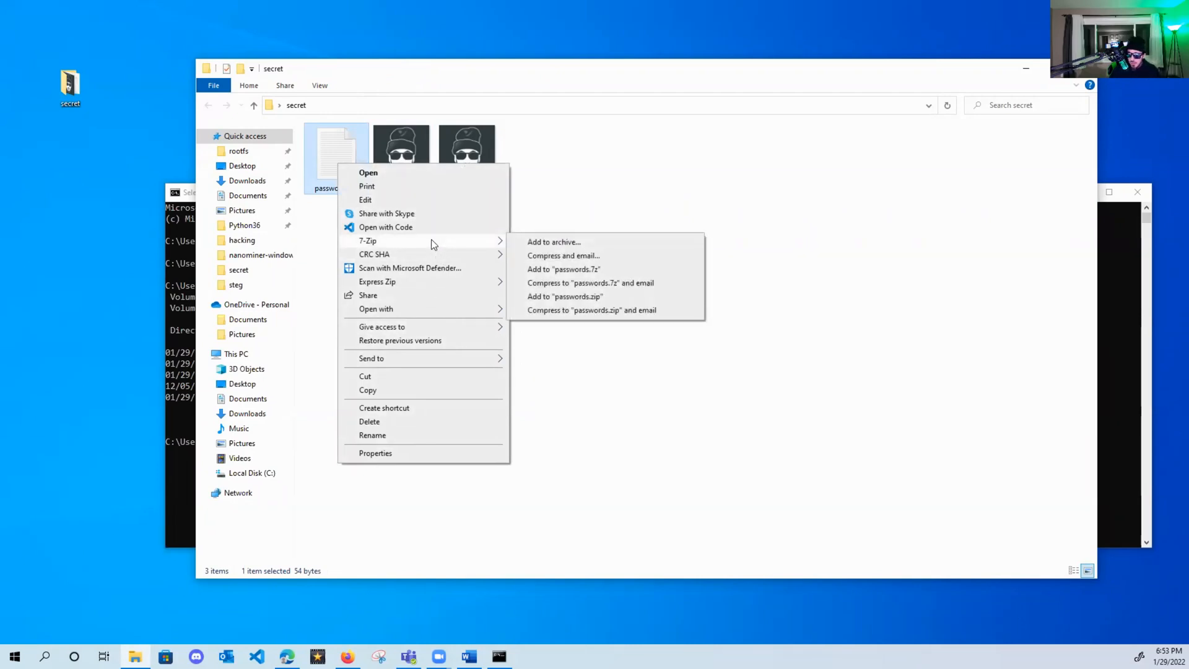
{"action": "mouse_move", "coordinate": [564, 270]}
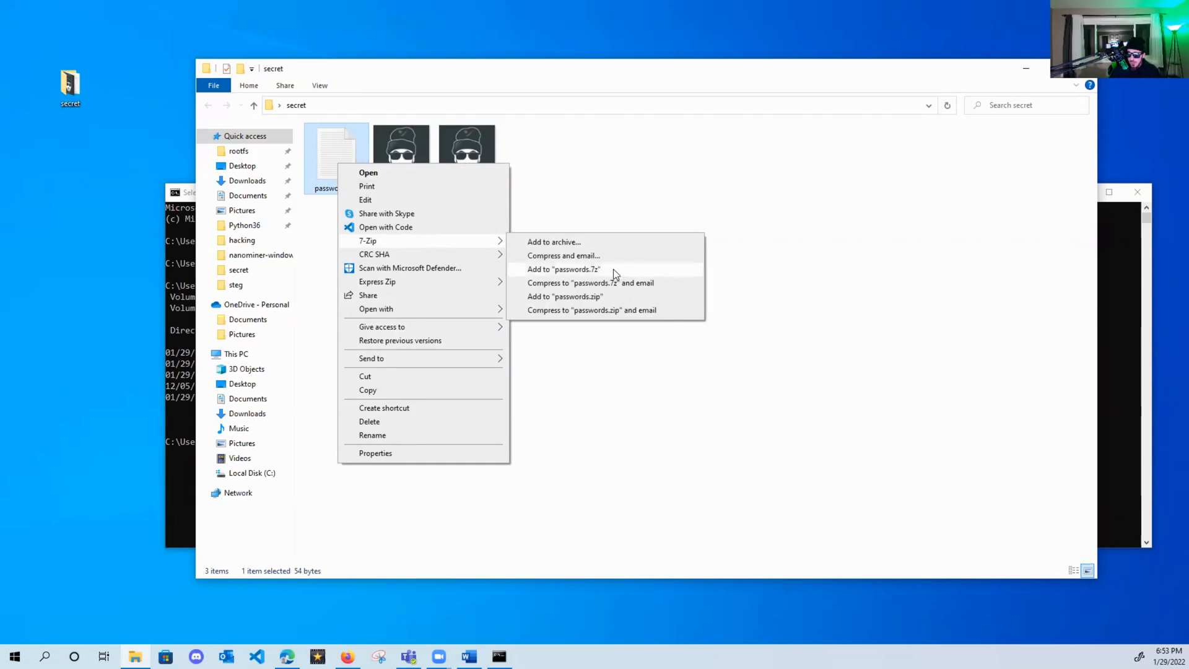
{"action": "left_click", "coordinate": [564, 269]}
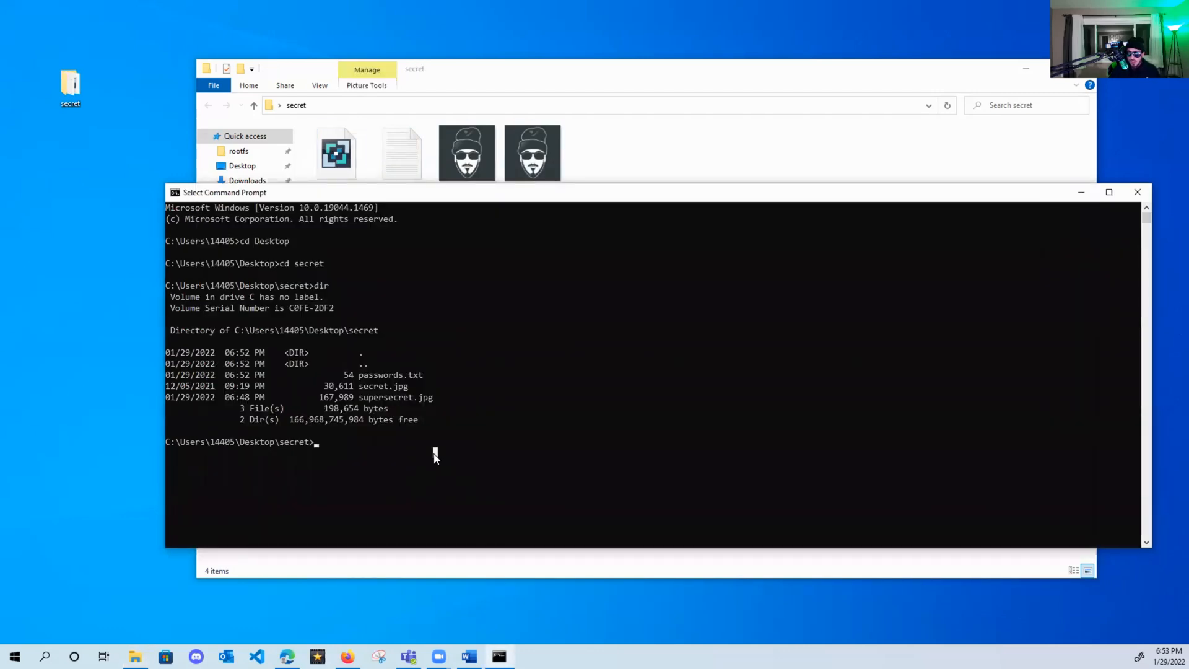
{"action": "mouse_move", "coordinate": [413, 457]}
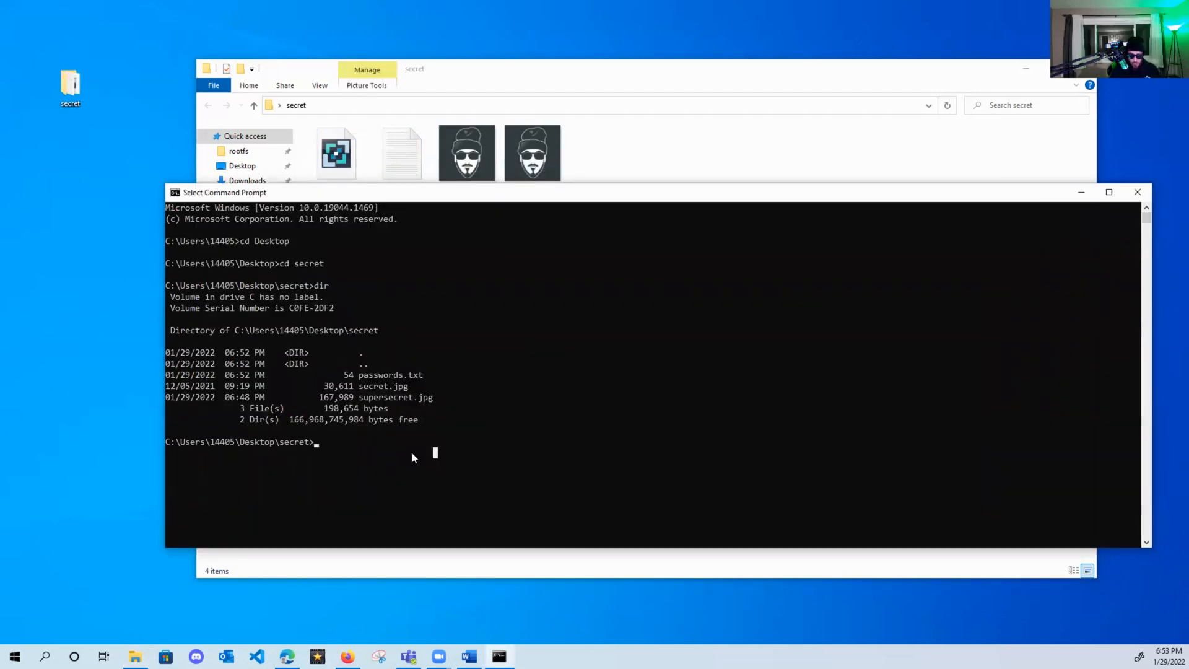
Run copy /b secret.jpg+passwords.7z secretpasswords.jpg to merge the files.
{"action": "type", "text": "copy"}
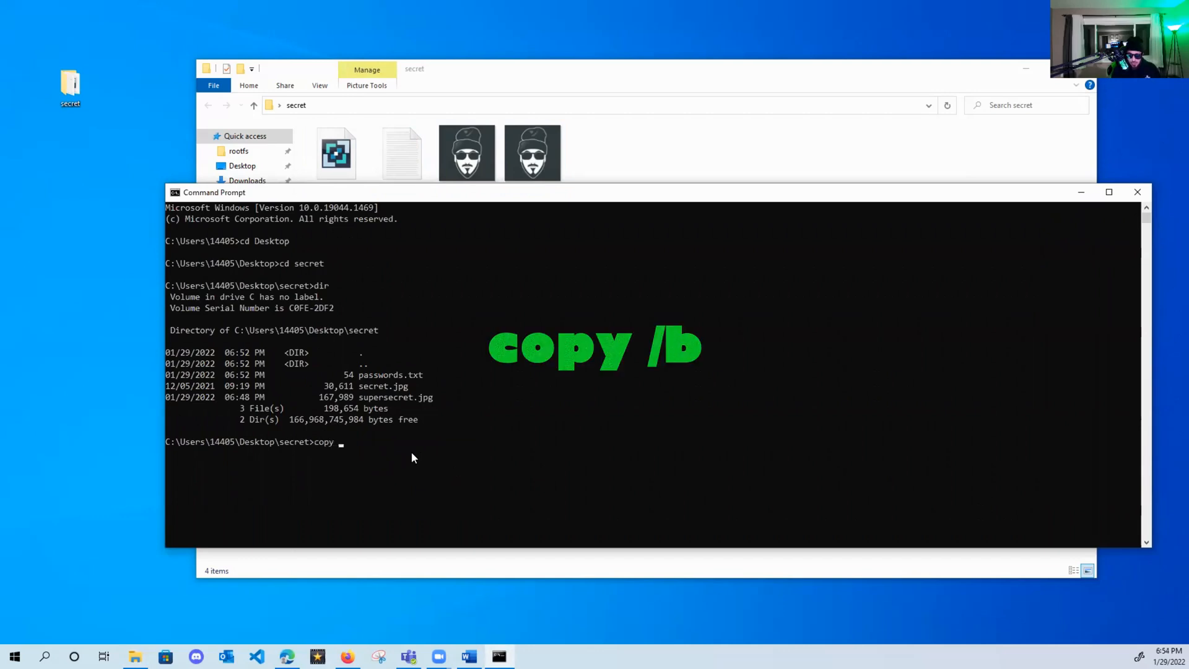
{"action": "type", "text": "/b"}
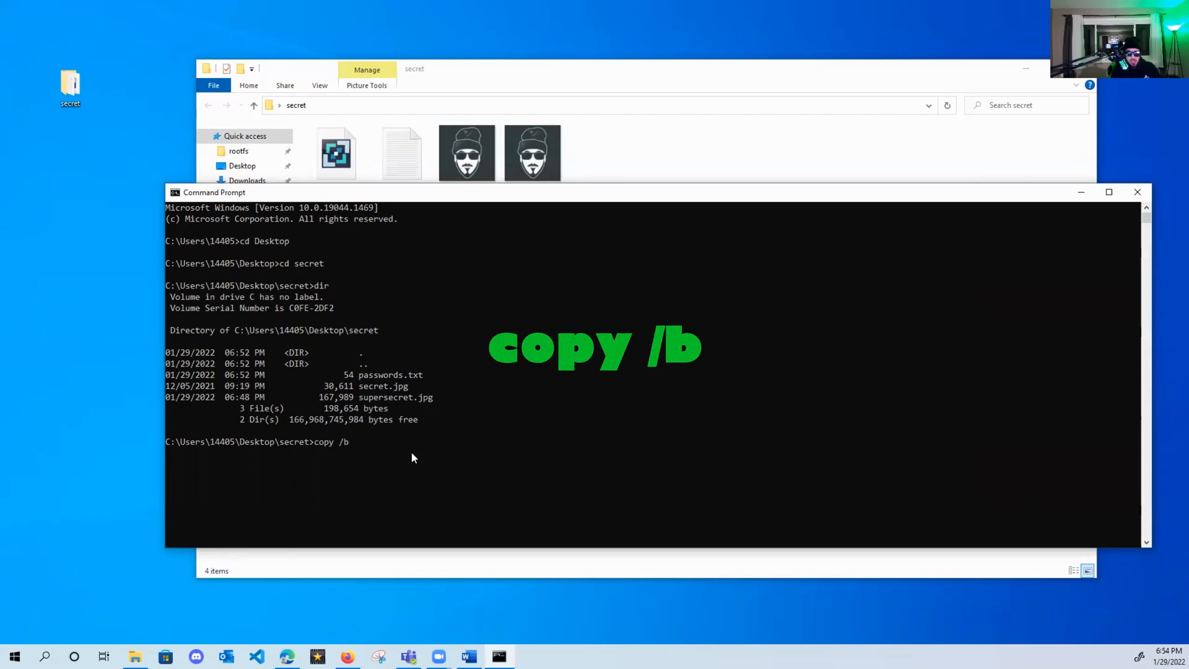
{"action": "type", "text": "secret.jpg"}
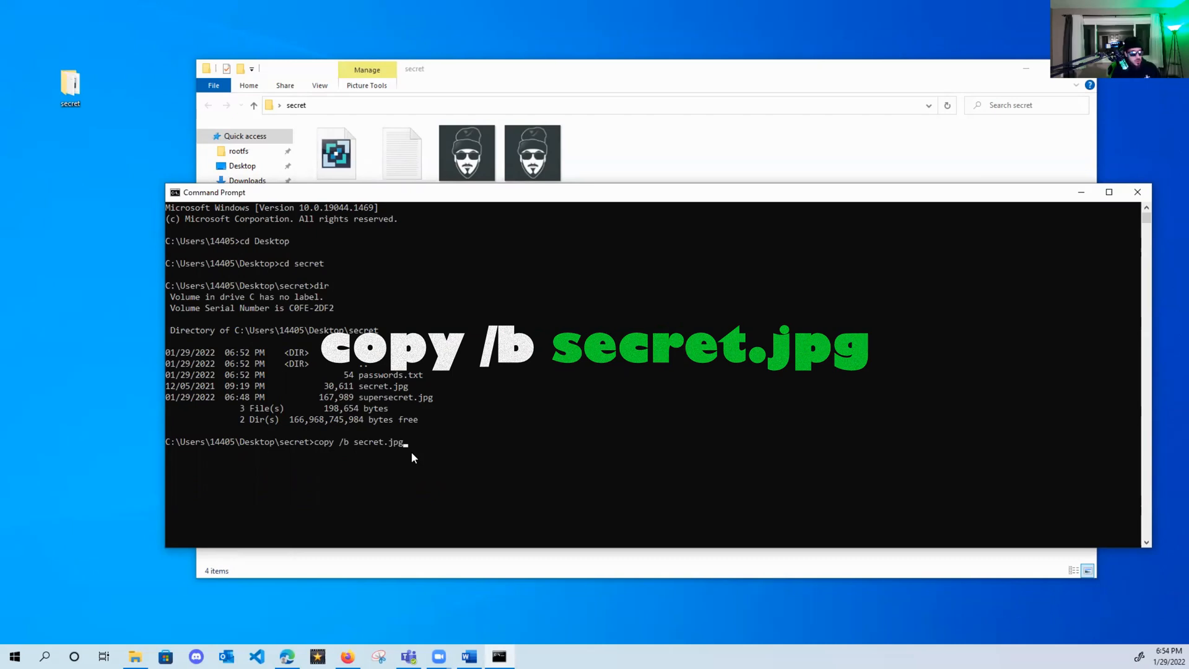
{"action": "type", "text": "+"}
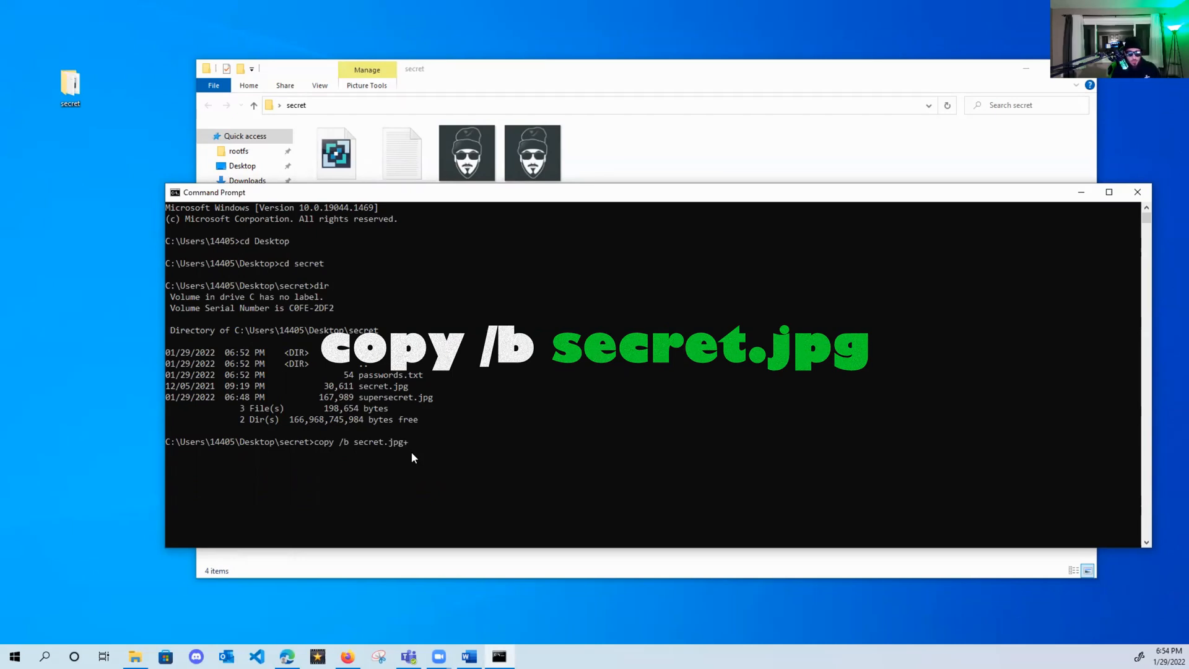
{"action": "type", "text": "p"}
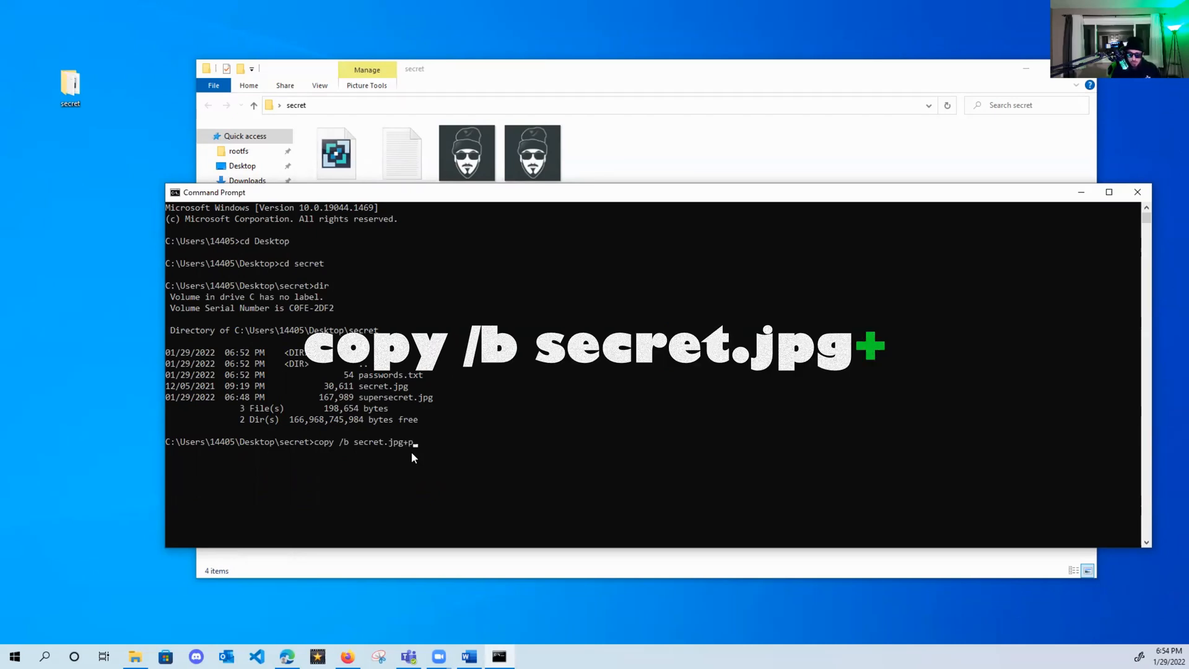
{"action": "type", "text": "asswords.7z"}
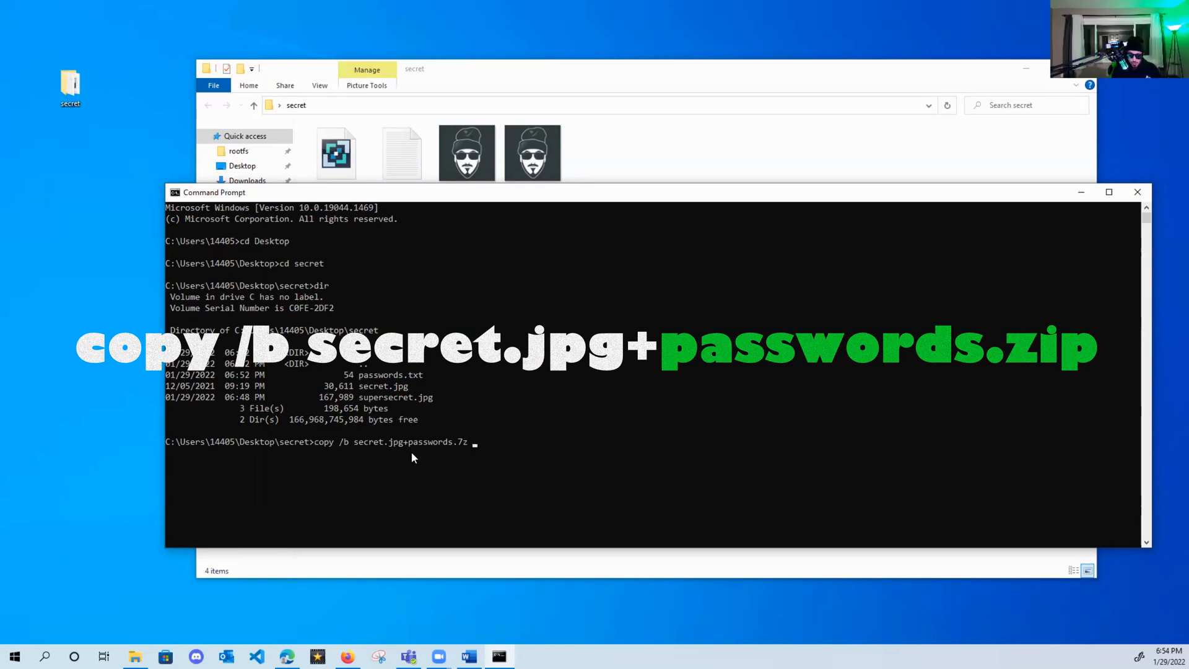
{"action": "type", "text": "secretpasswords"}
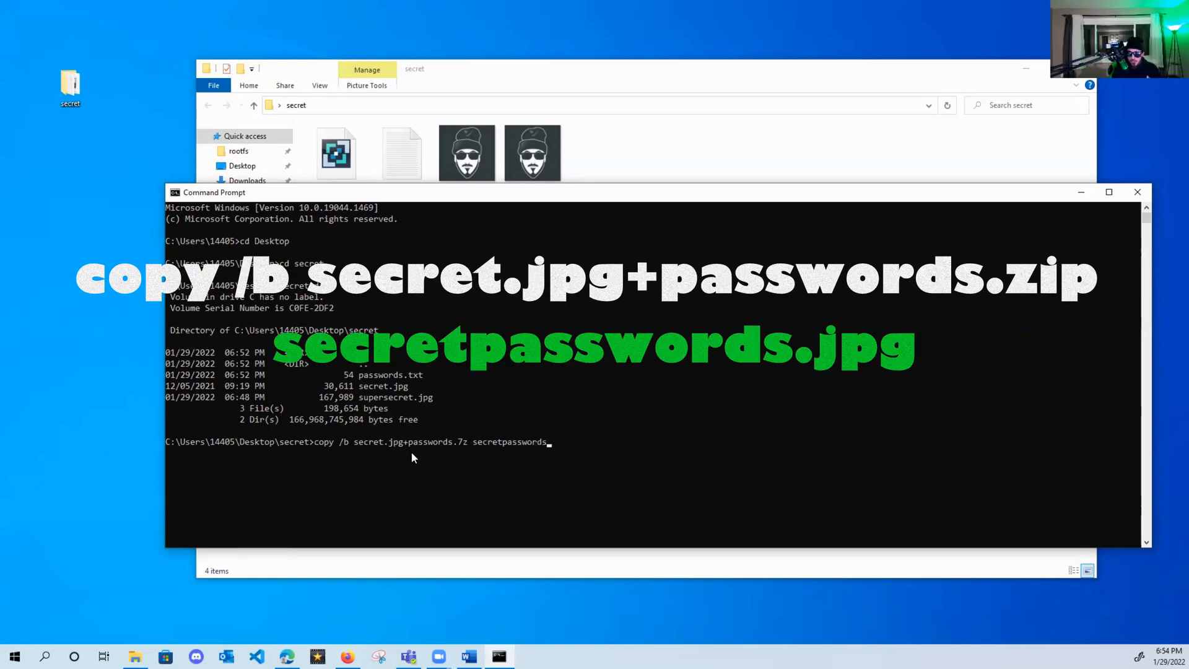
{"action": "type", "text": ".jpg"}
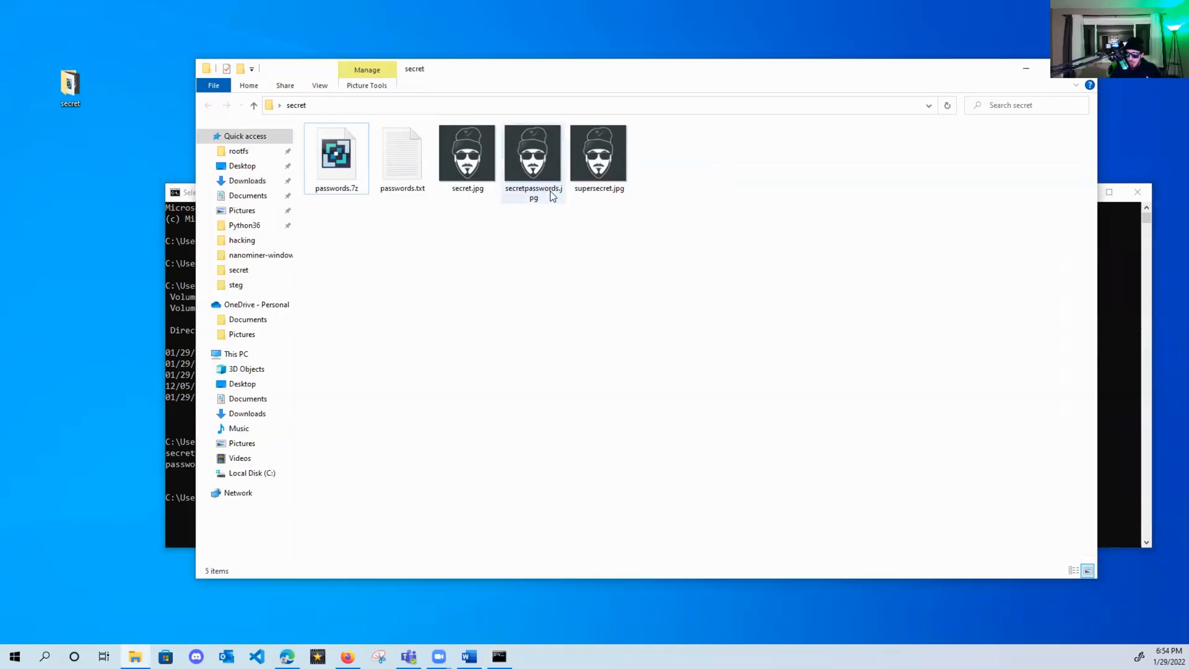
Open secretpasswords.jpg in Photos to show it still looks like the ordinary picture.
{"action": "left_click", "coordinate": [534, 231]}
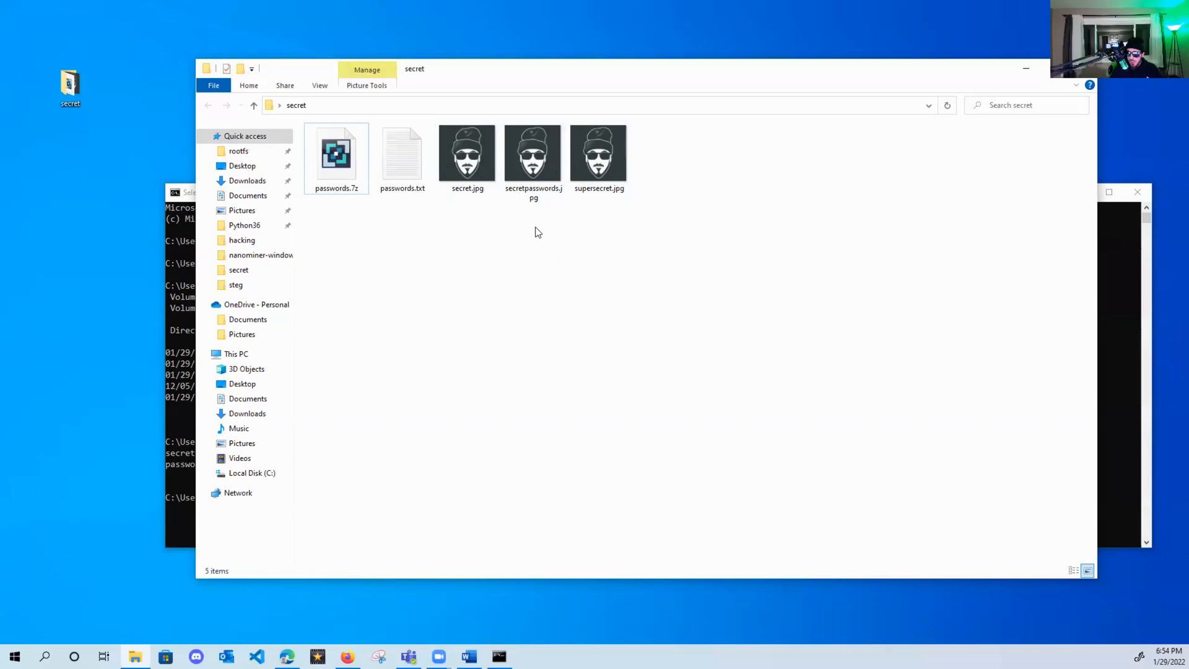
{"action": "left_click", "coordinate": [533, 154]}
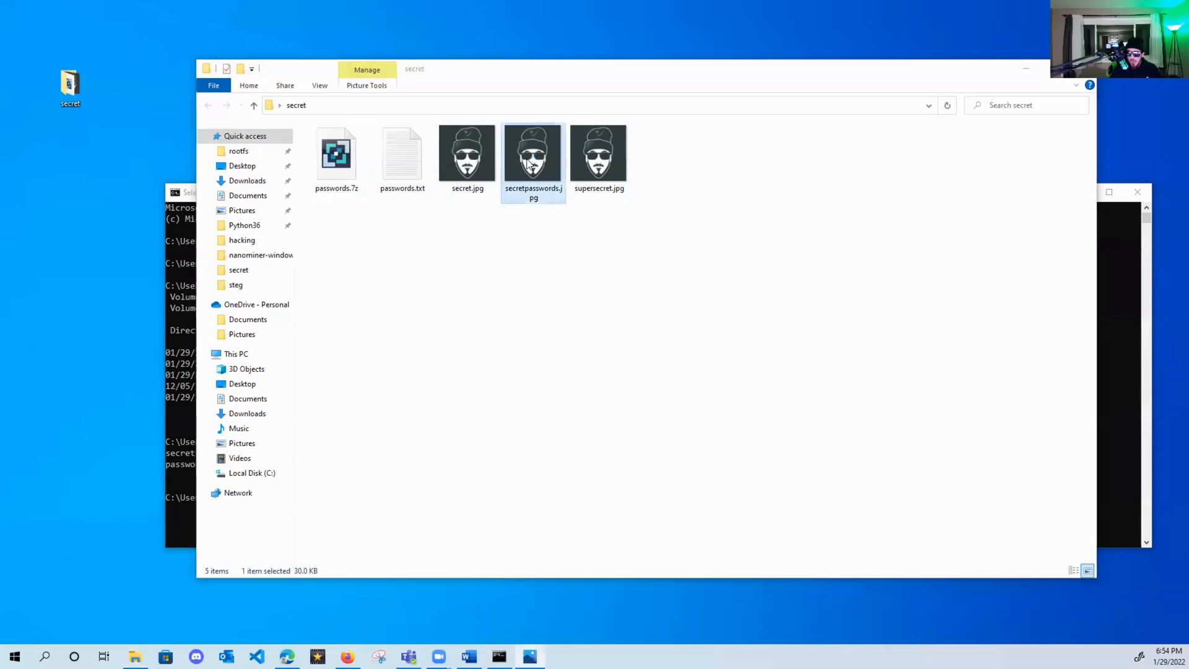
{"action": "double_click", "coordinate": [533, 152]}
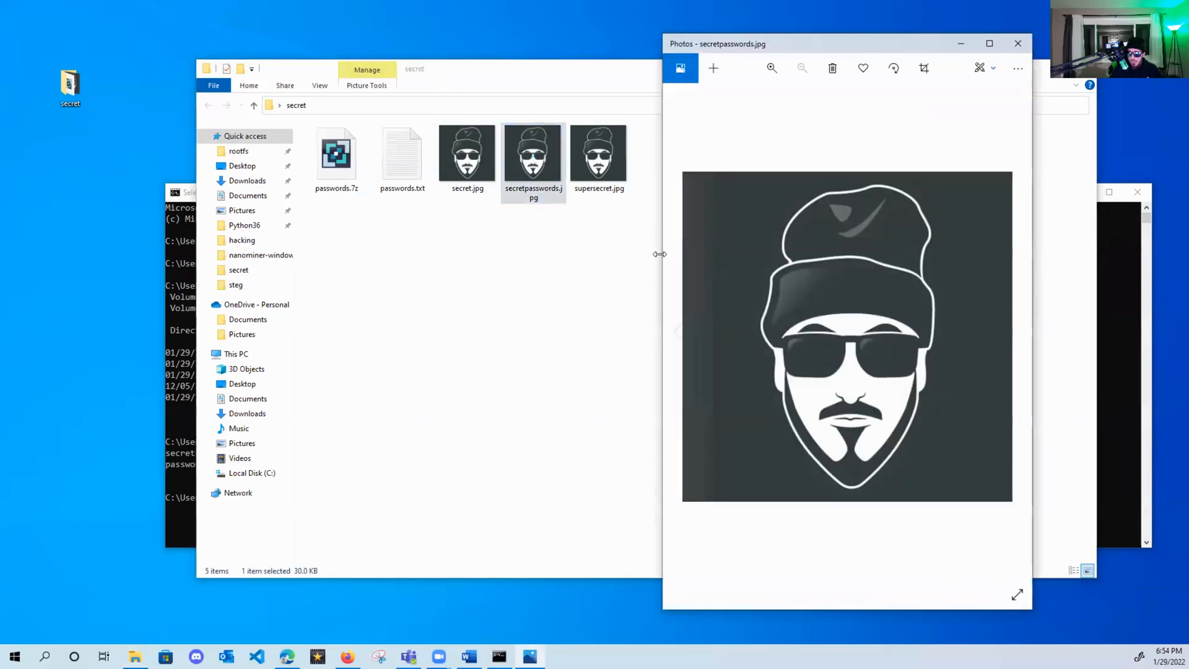
{"action": "left_click", "coordinate": [467, 151]}
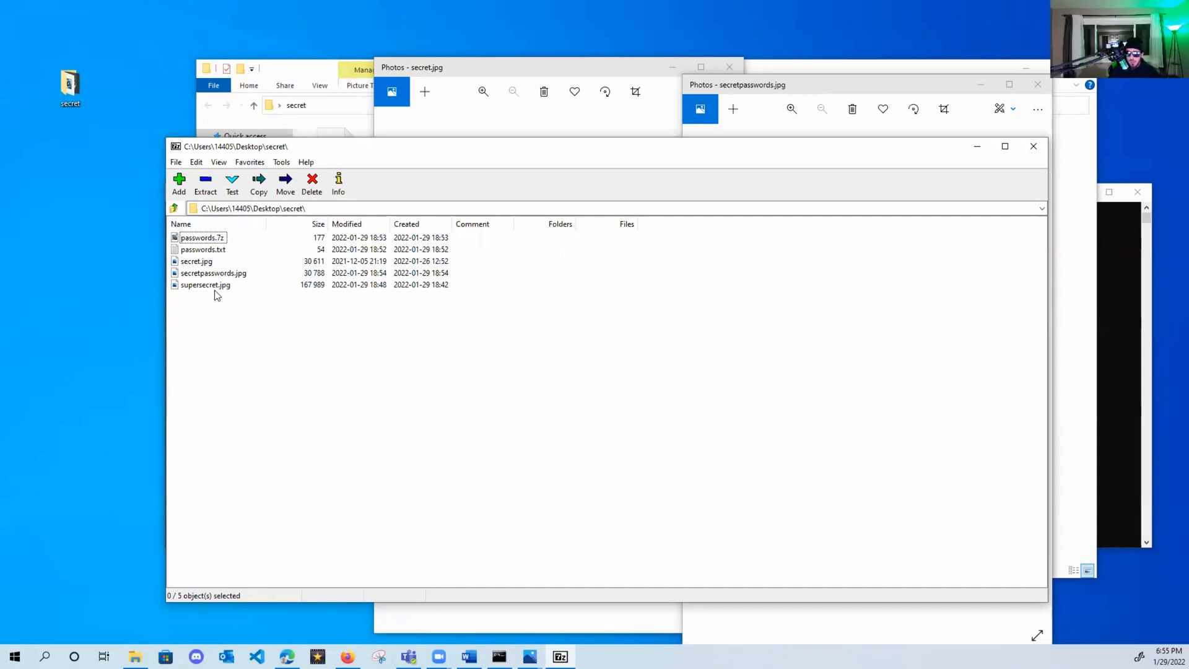
{"action": "mouse_move", "coordinate": [245, 301]}
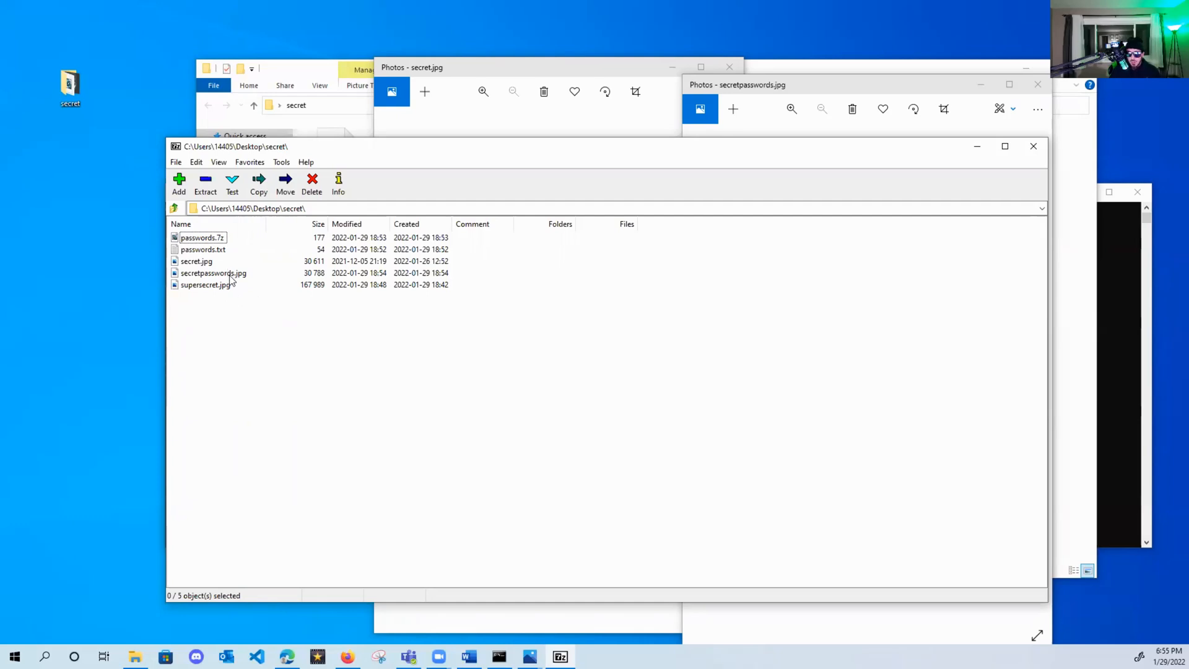
Browse secretpasswords.jpg as an archive and read the hidden passwords.txt in Notepad.
{"action": "double_click", "coordinate": [213, 273]}
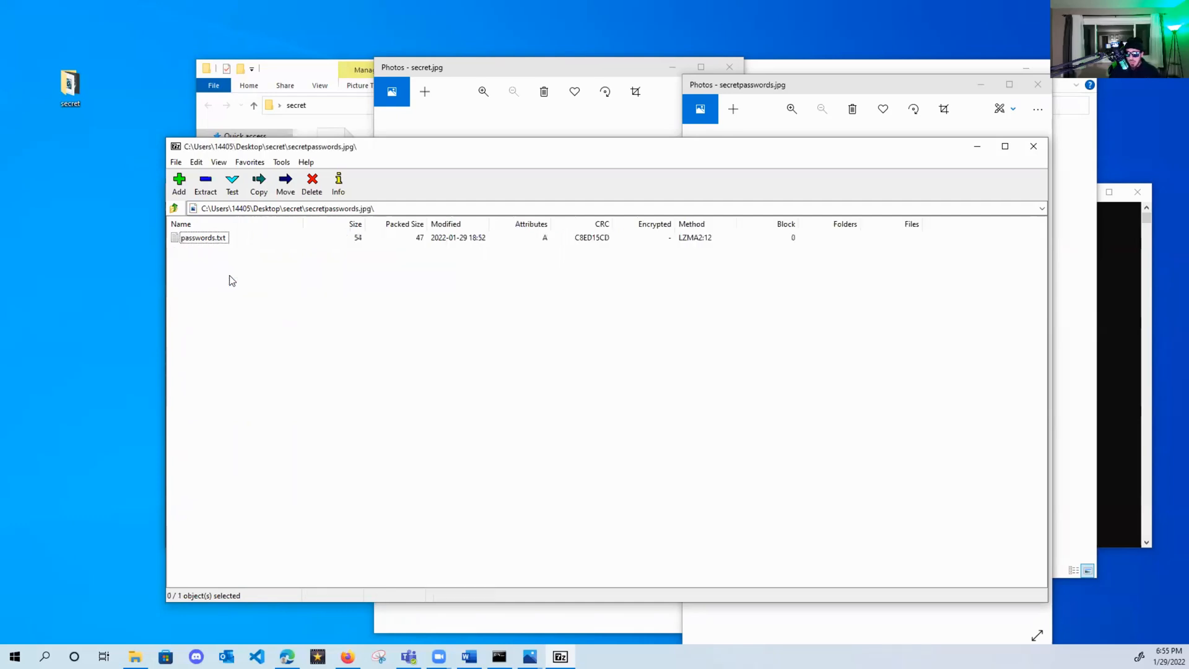
{"action": "mouse_move", "coordinate": [202, 237]}
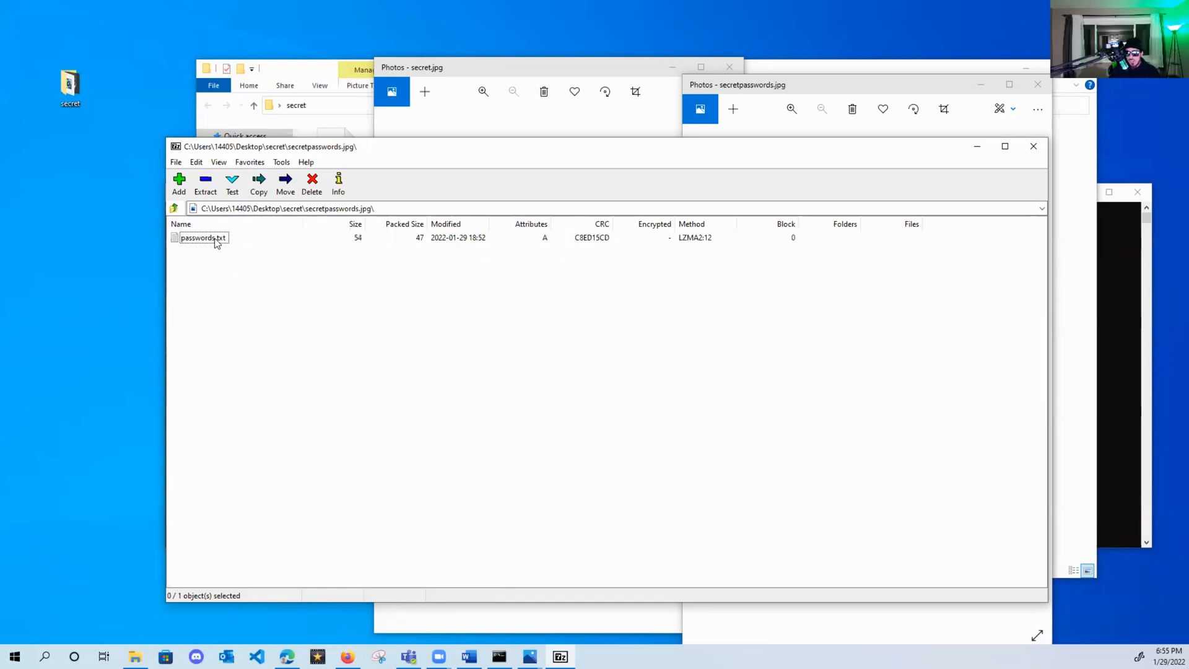
{"action": "mouse_move", "coordinate": [222, 250]}
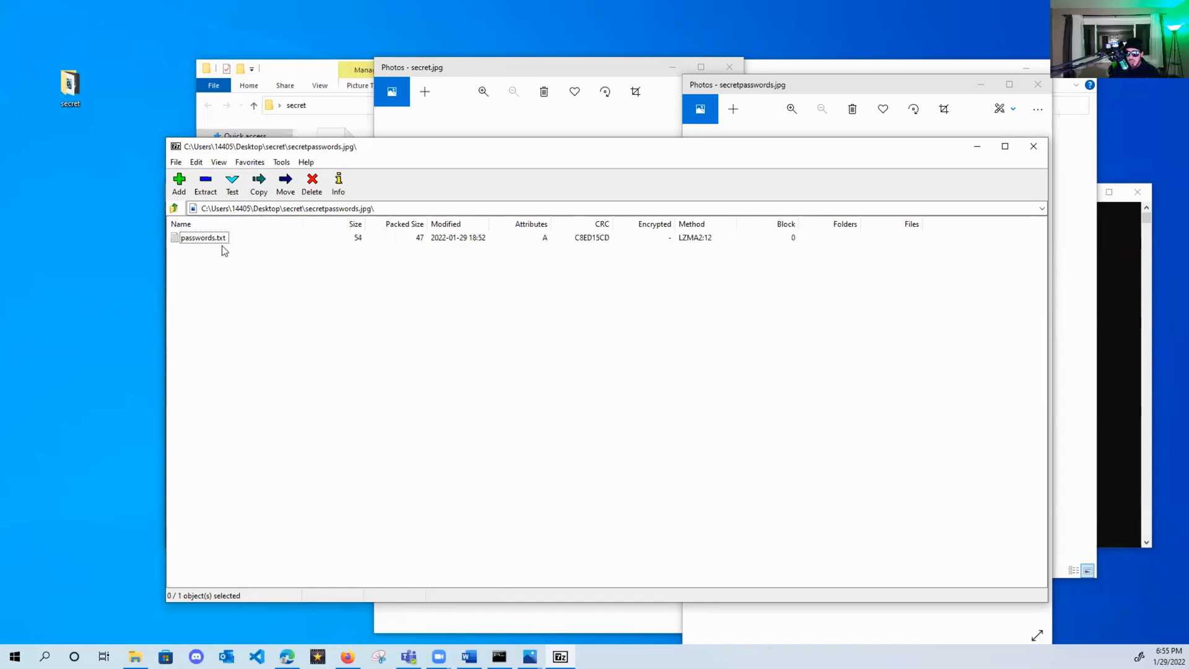
{"action": "double_click", "coordinate": [203, 238]}
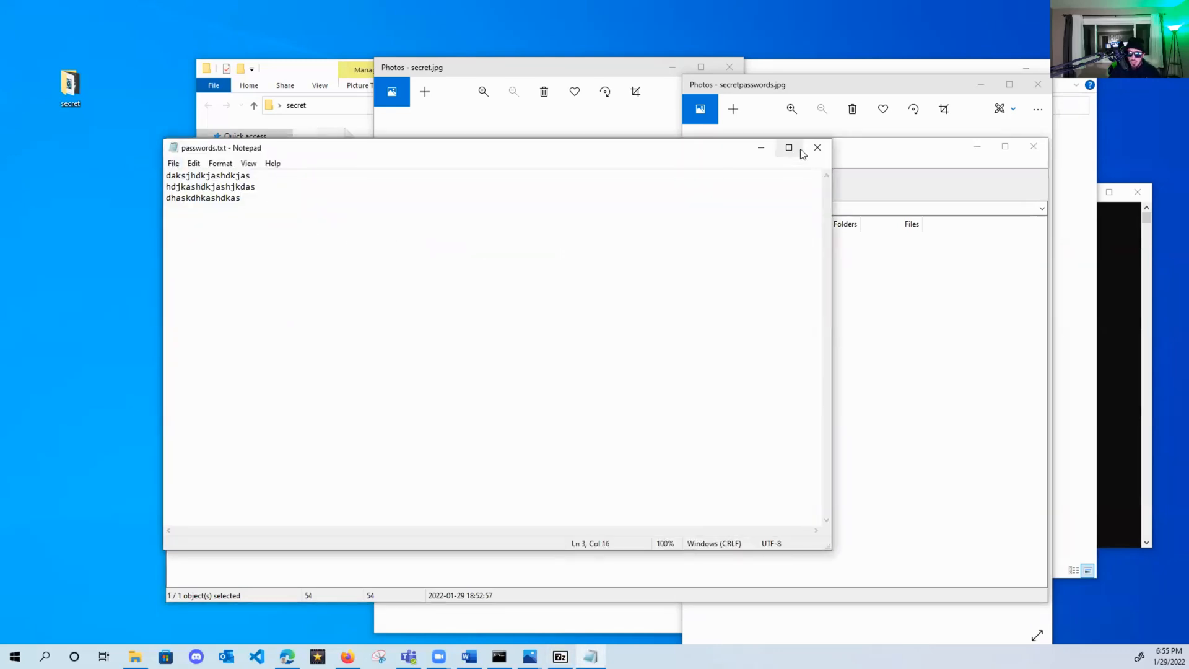
{"action": "left_click", "coordinate": [817, 147]}
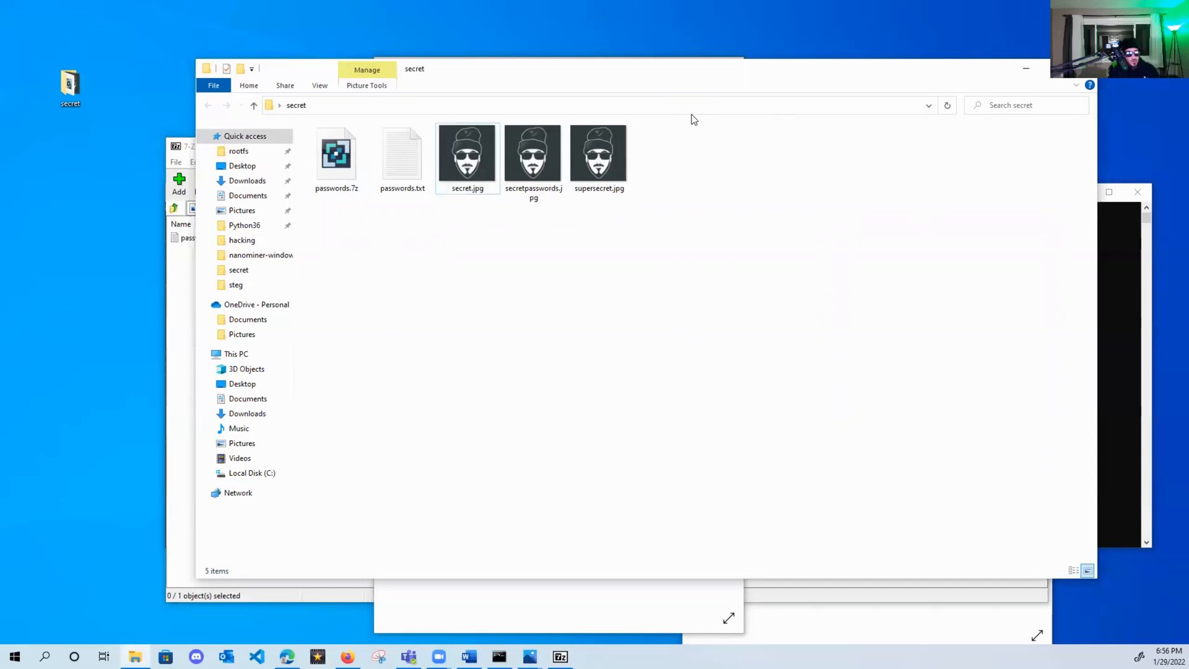
{"action": "mouse_move", "coordinate": [656, 125]}
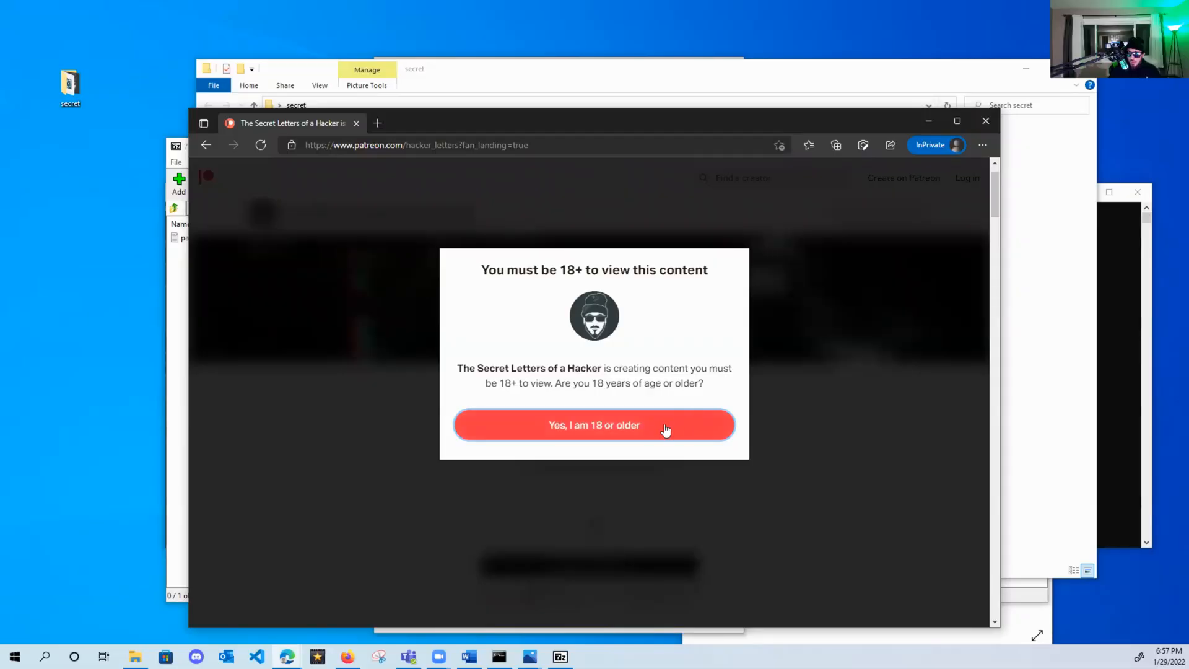
Confirm being 18 or older and scroll through the Patreon page's posts.
{"action": "left_click", "coordinate": [594, 425]}
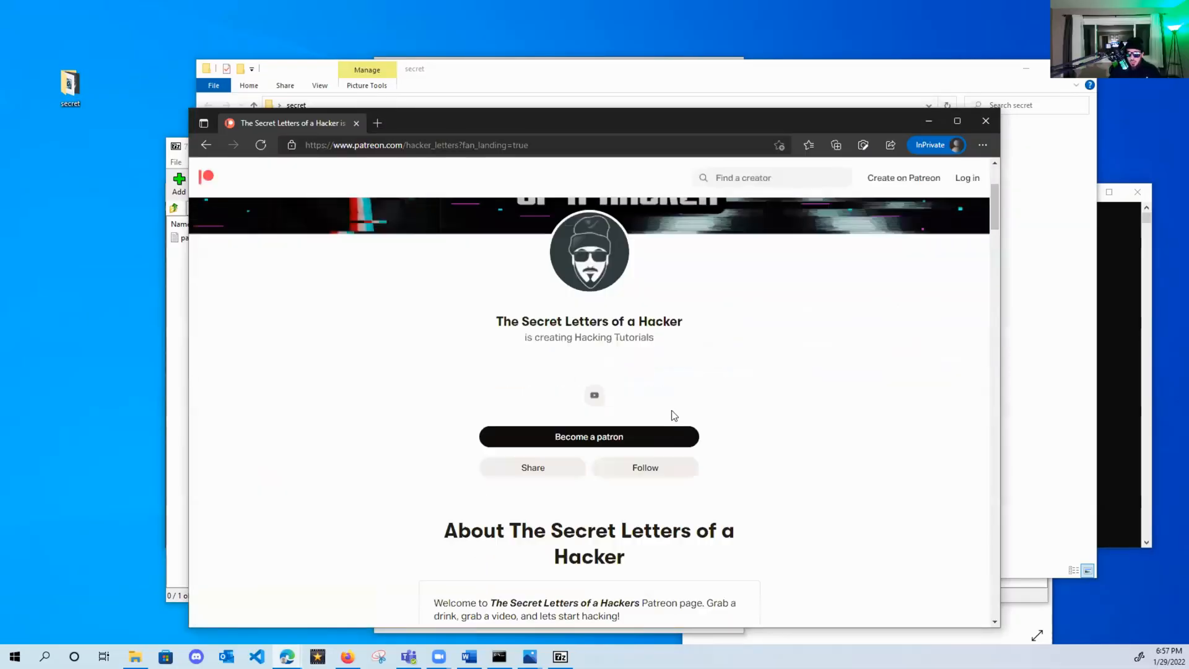
{"action": "scroll", "scroll_direction": "down", "scroll_amount": 3}
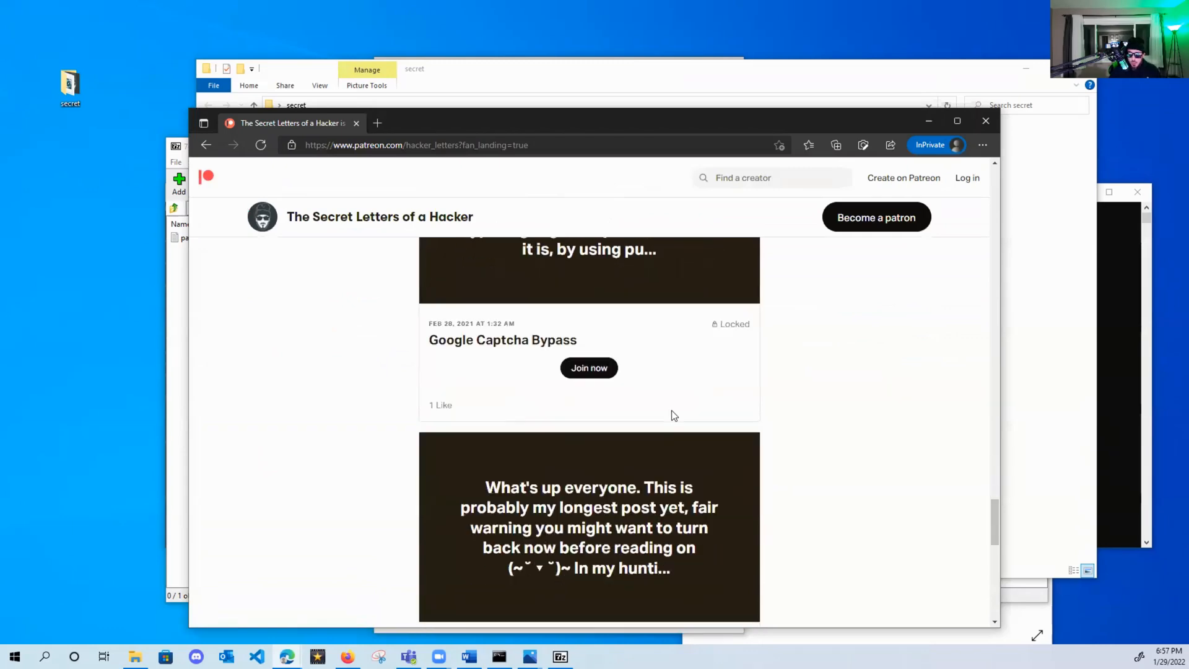